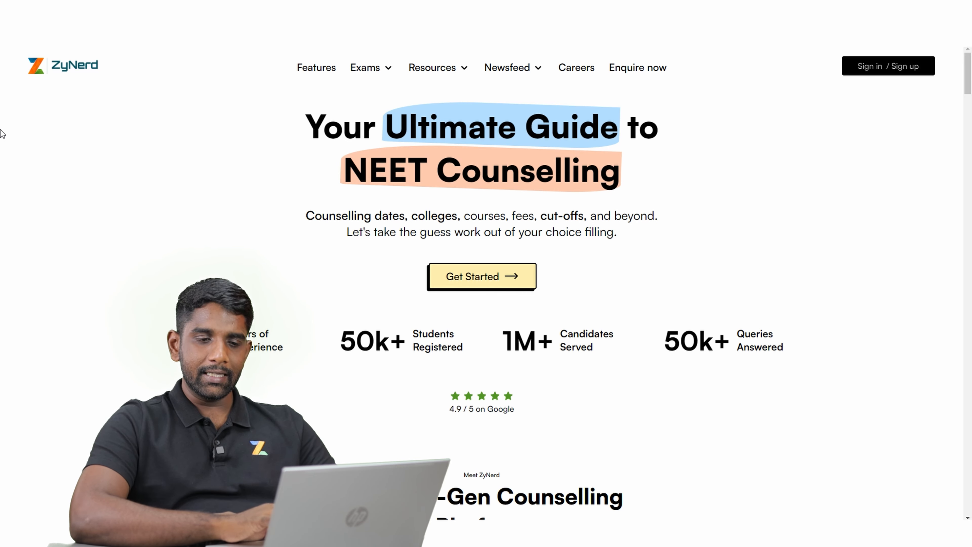
mouse_move(888, 65)
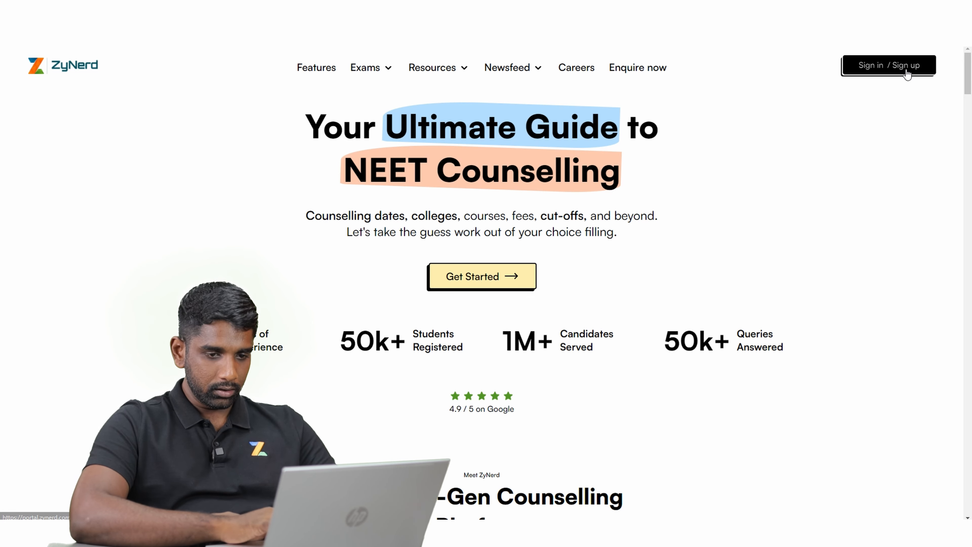
Sign in by phone number and have the OTP sent via SMS for verification
left_click(887, 65)
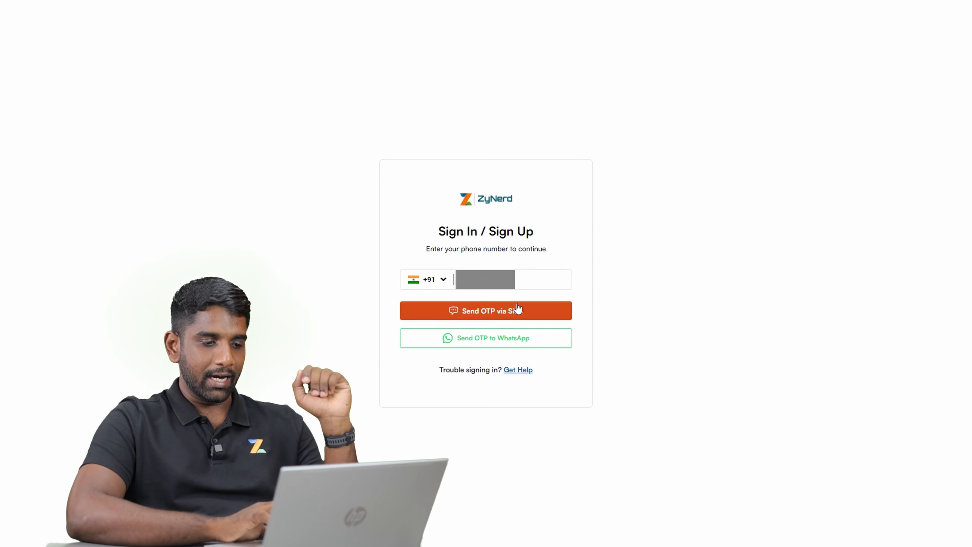
left_click(486, 310)
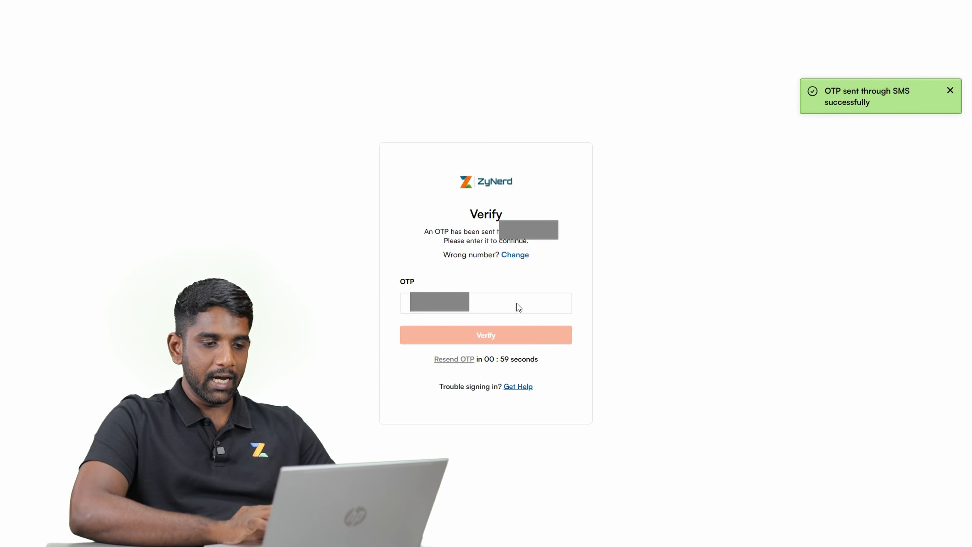
left_click(486, 335)
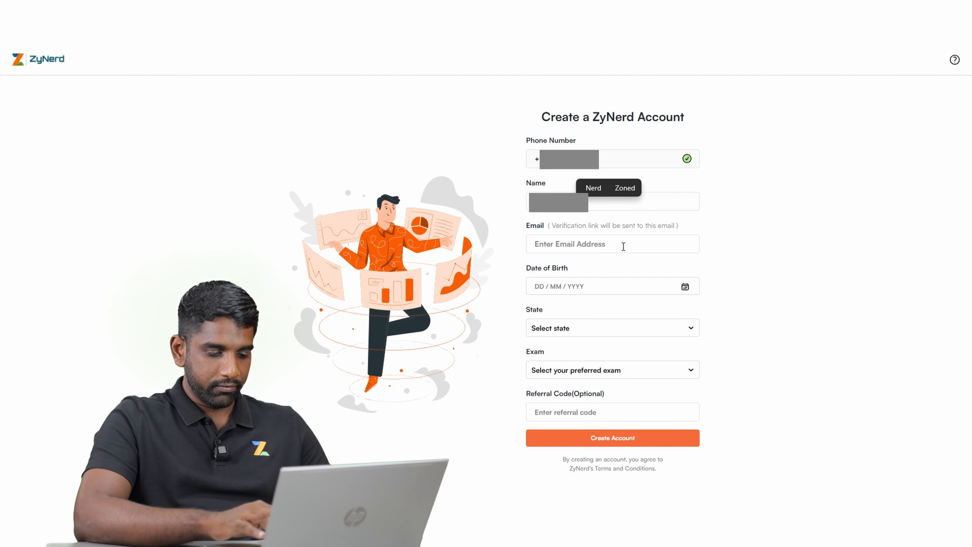
Enter the email, choose NEET UG as the exam, and create the account
left_click(610, 285)
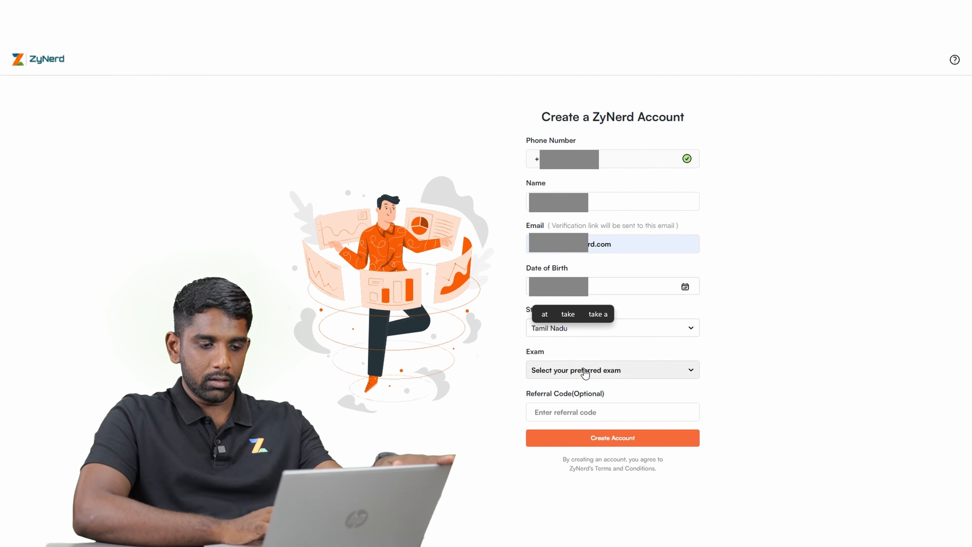
left_click(612, 370)
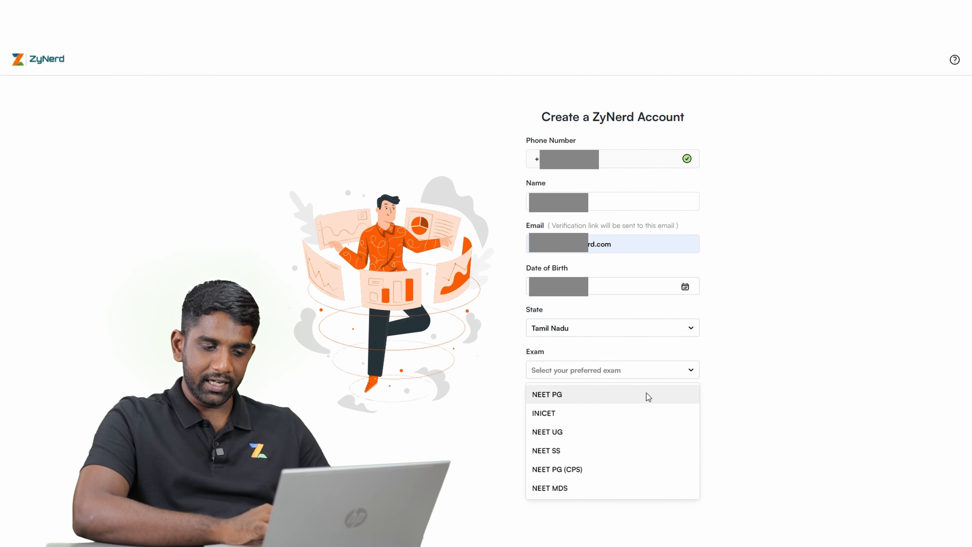
left_click(547, 432)
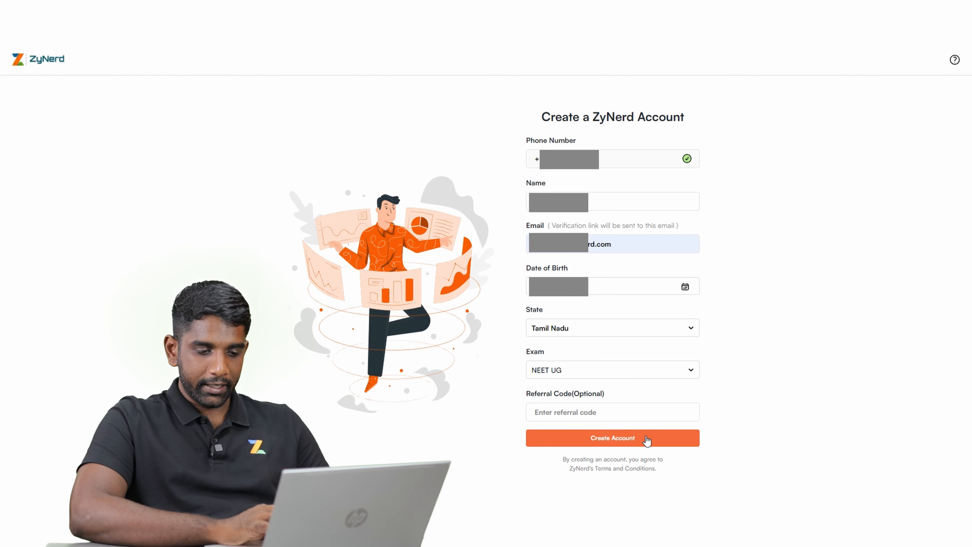
left_click(612, 438)
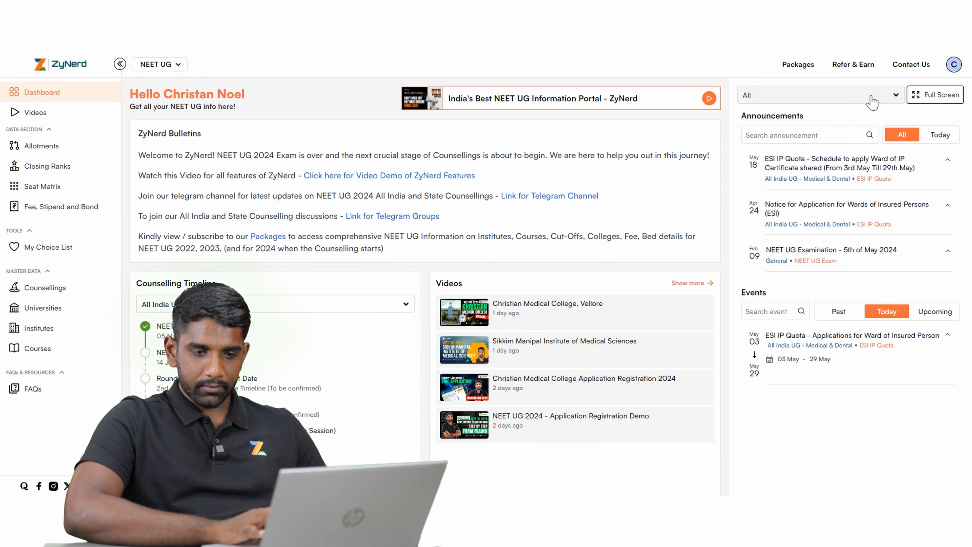
Keep announcements for all counsellings and show the announcements panel full screen
left_click(819, 95)
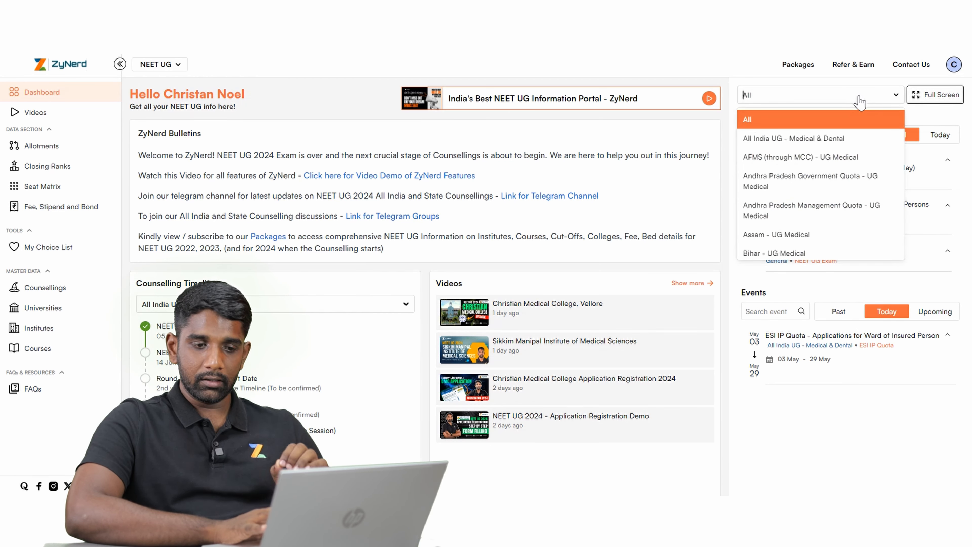
left_click(819, 94)
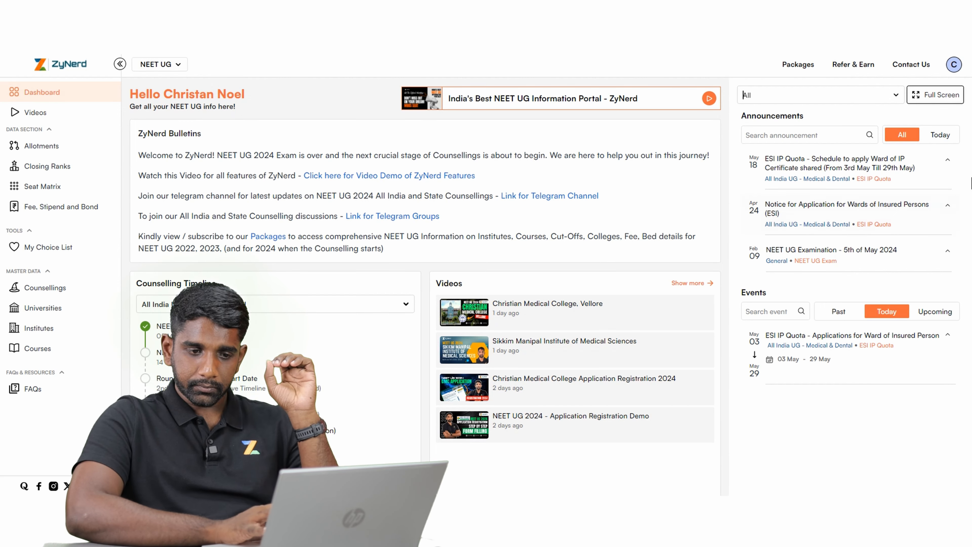
left_click(935, 94)
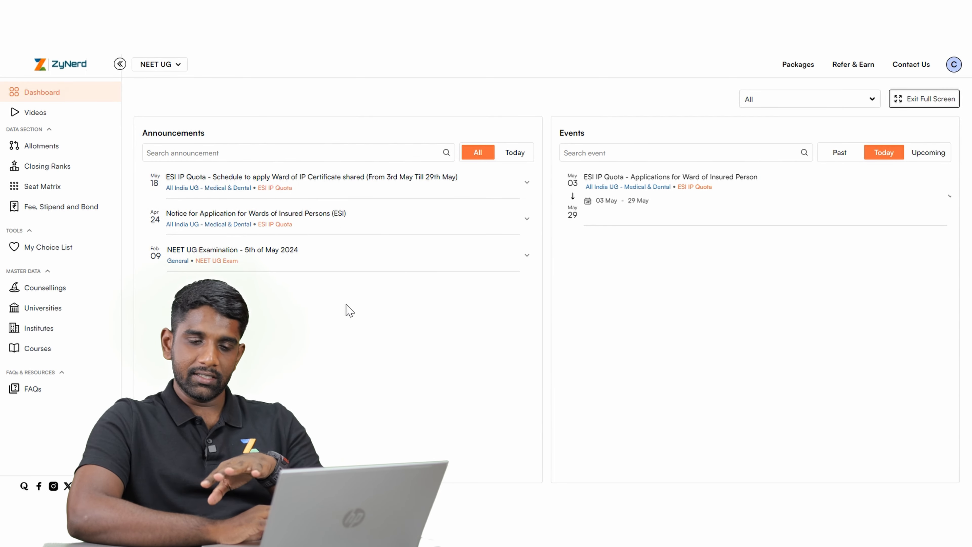
Exit the full-screen announcements view back to the normal dashboard
left_click(924, 99)
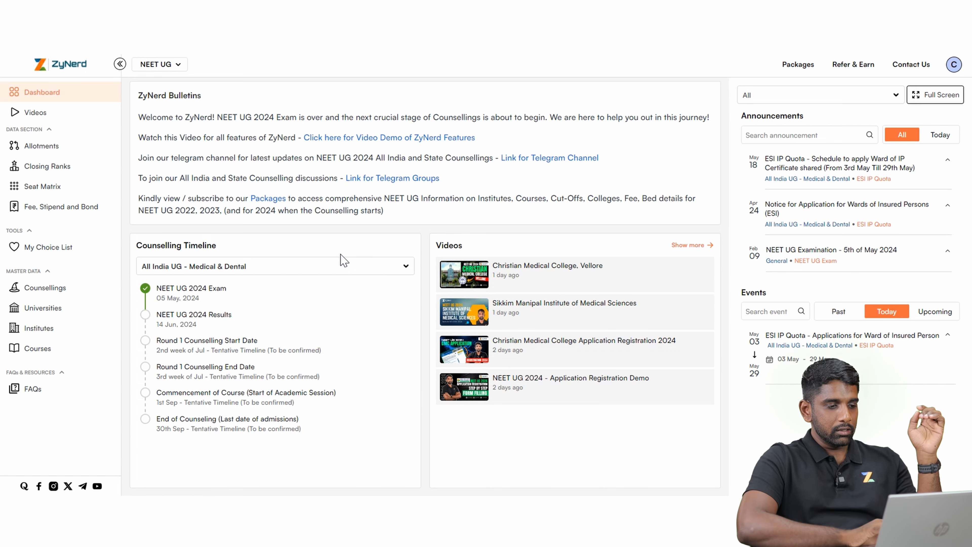
Open the Videos page with all NEET UG videos from the dashboard
left_click(274, 266)
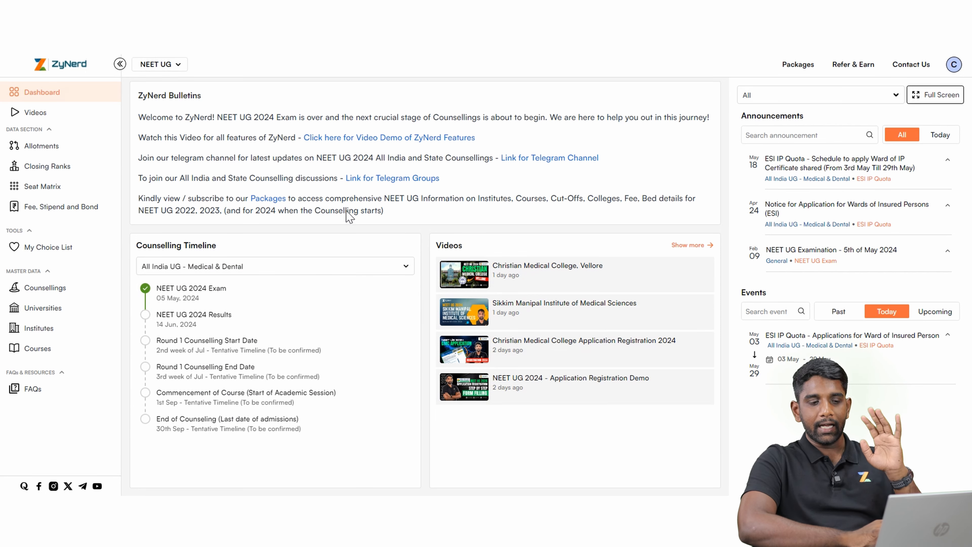
mouse_move(696, 349)
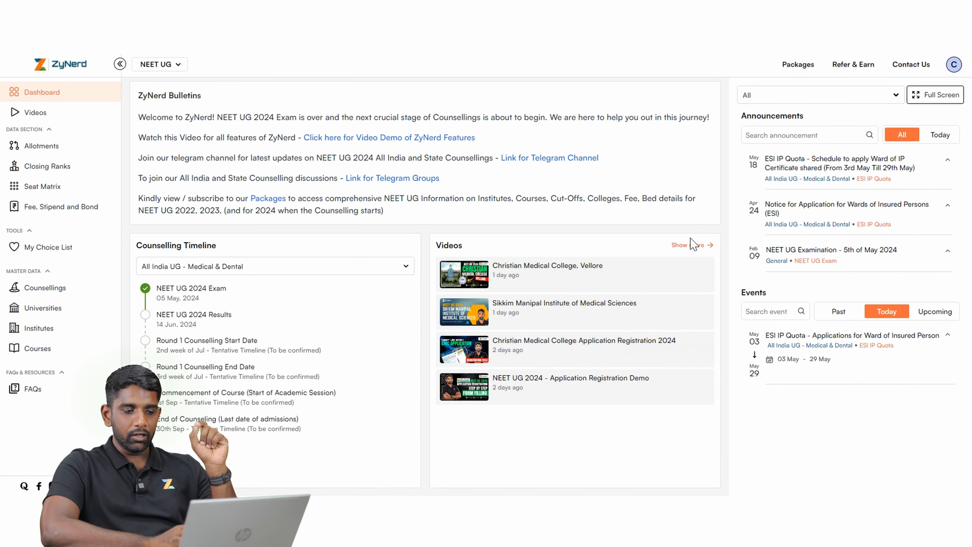
left_click(35, 113)
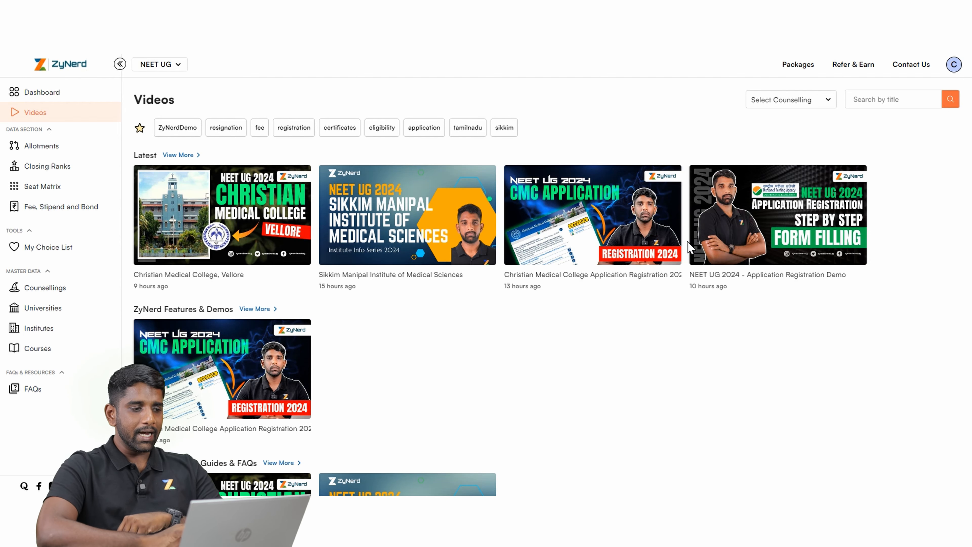
scroll("down", 3)
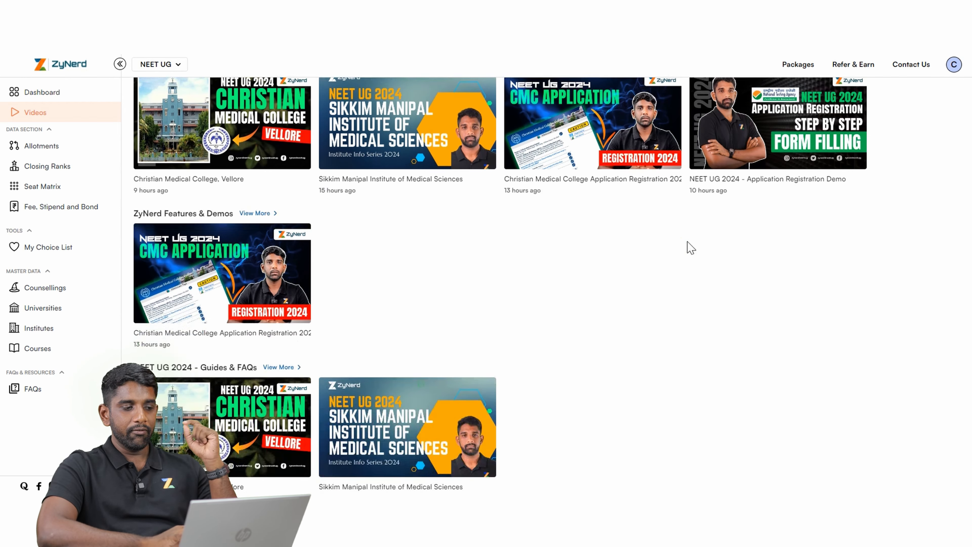
scroll("down", 3)
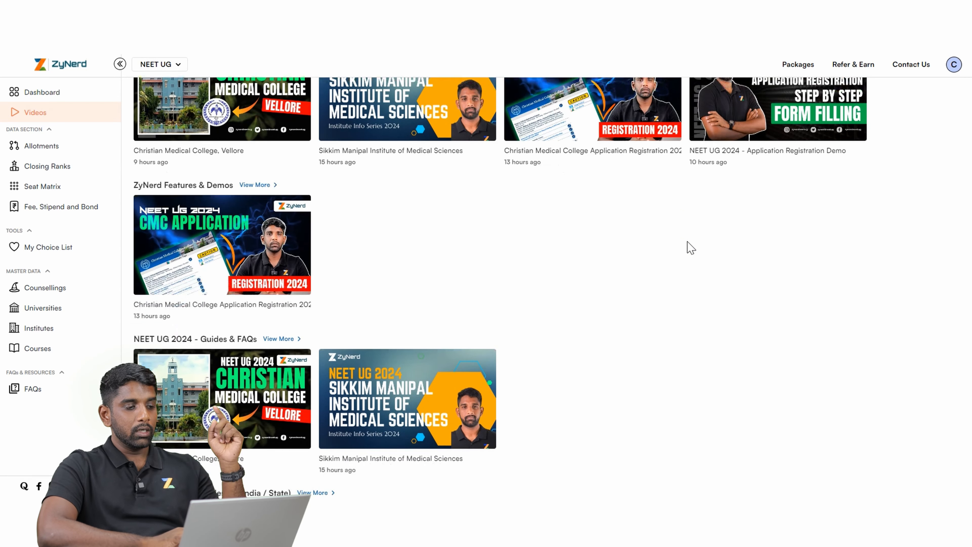
scroll("down", 3)
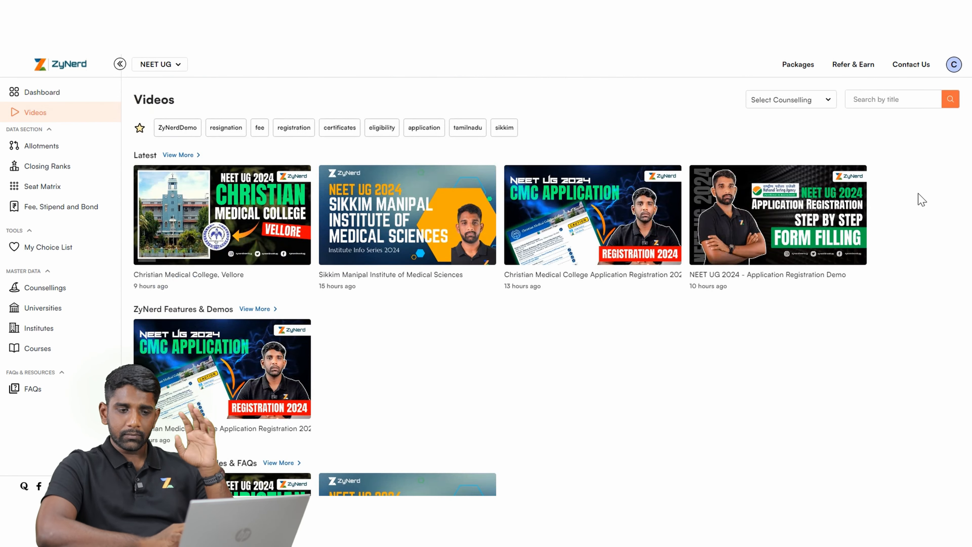
left_click(790, 100)
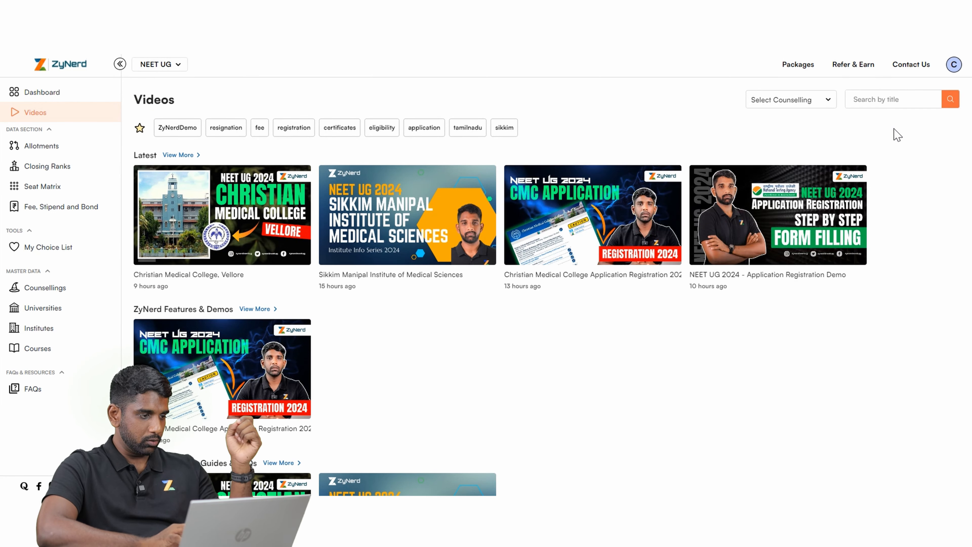
left_click(42, 146)
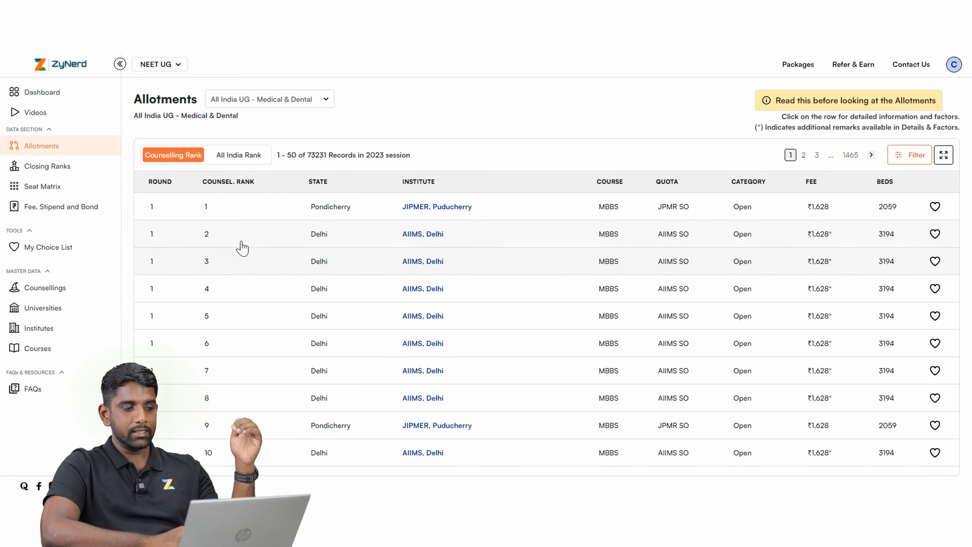
mouse_move(854, 126)
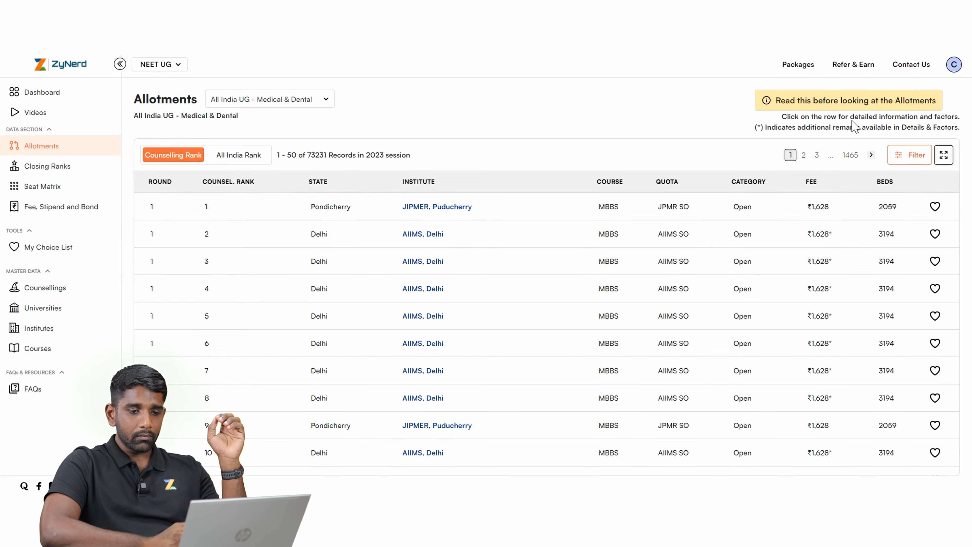
mouse_move(882, 134)
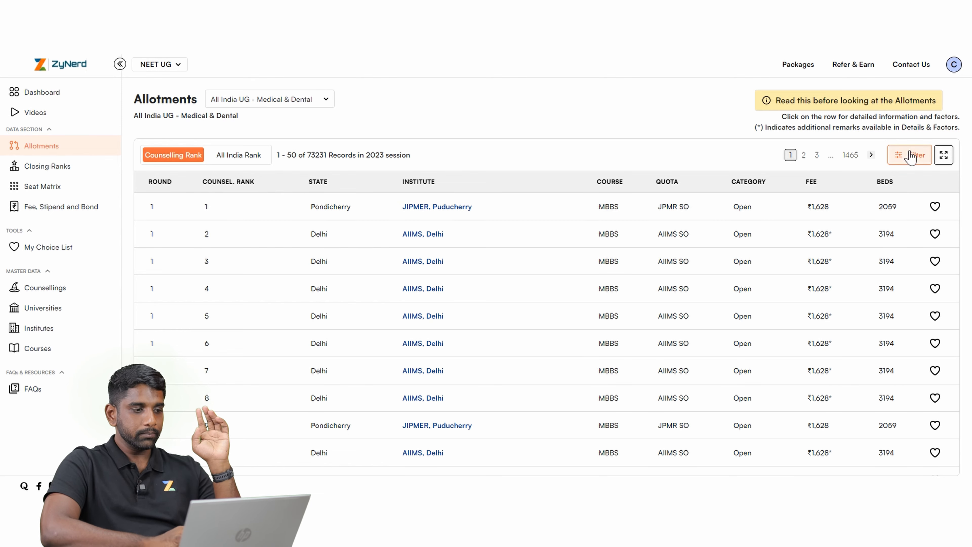
Open the filter panel for the All India UG allotments list
left_click(909, 155)
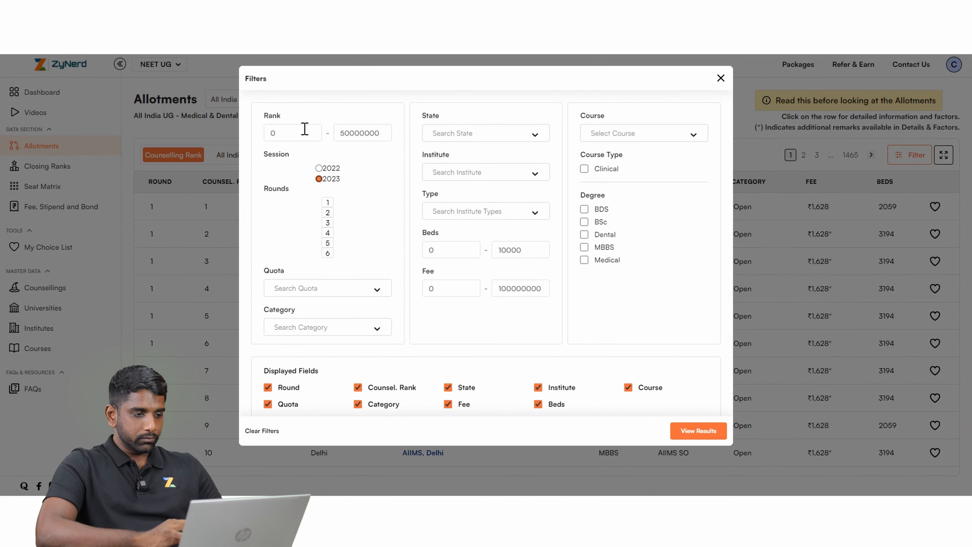
Set the rank range from 45000, limit to round 1 and the Deemed - Paid Seats (PS) quota
type("45000")
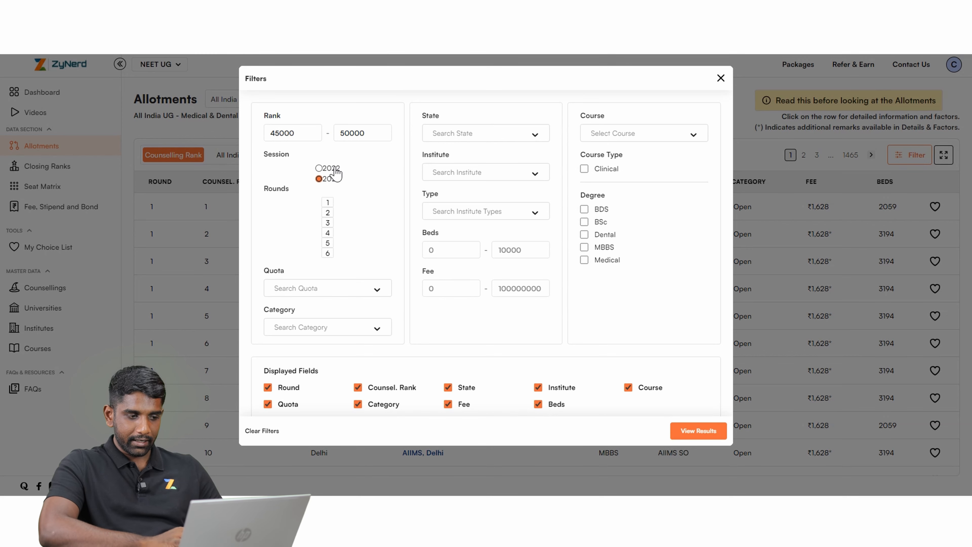
left_click(318, 168)
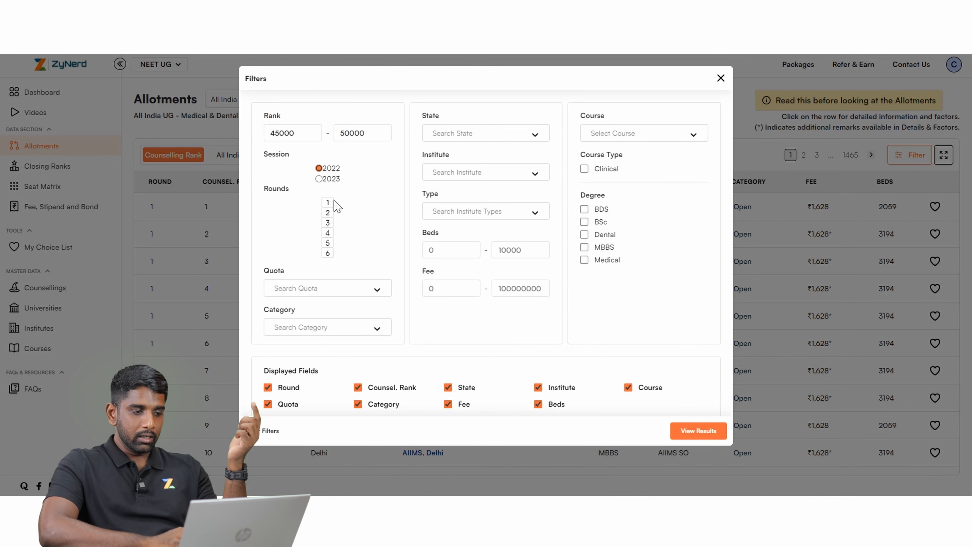
left_click(328, 202)
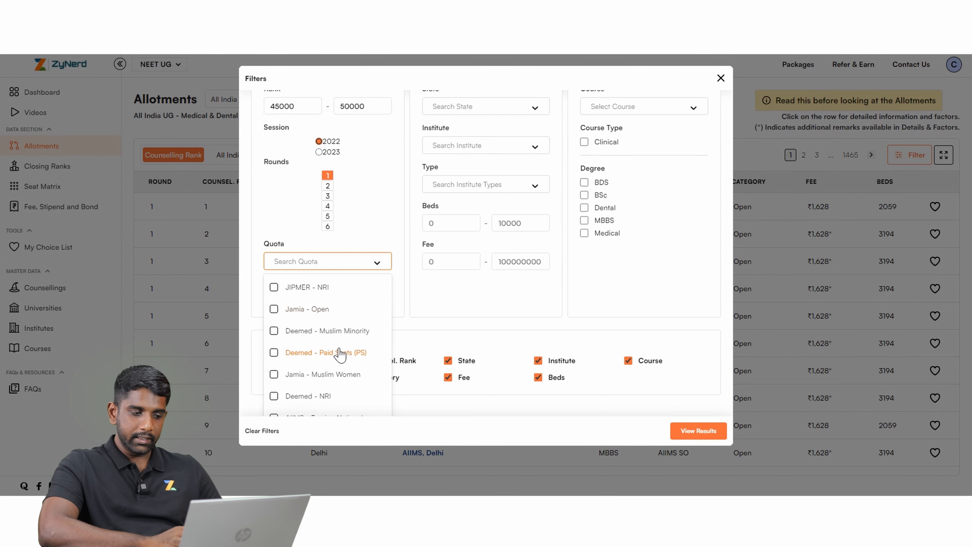
left_click(274, 352)
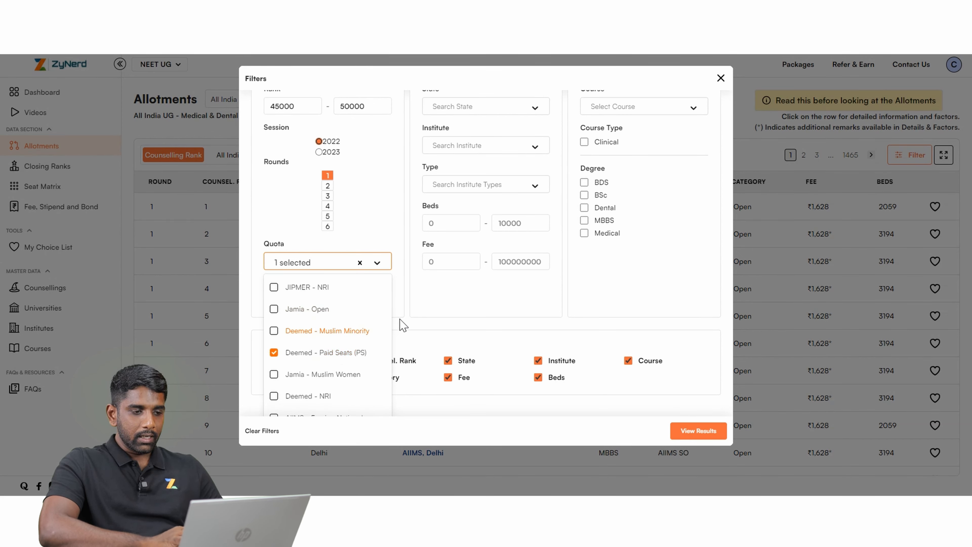
Browse states, institutes (searching 'chennai') and courses, then show the matching allotments
left_click(486, 132)
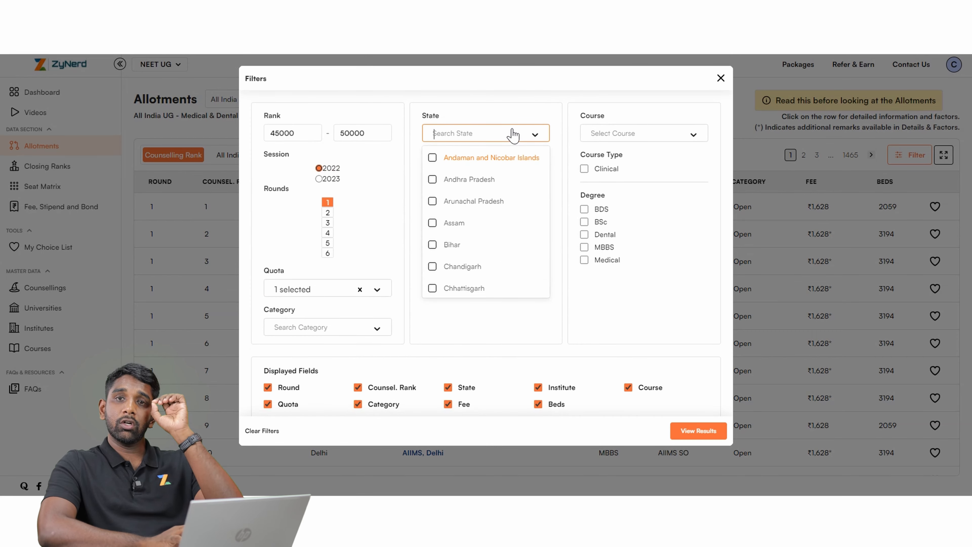
left_click(486, 132)
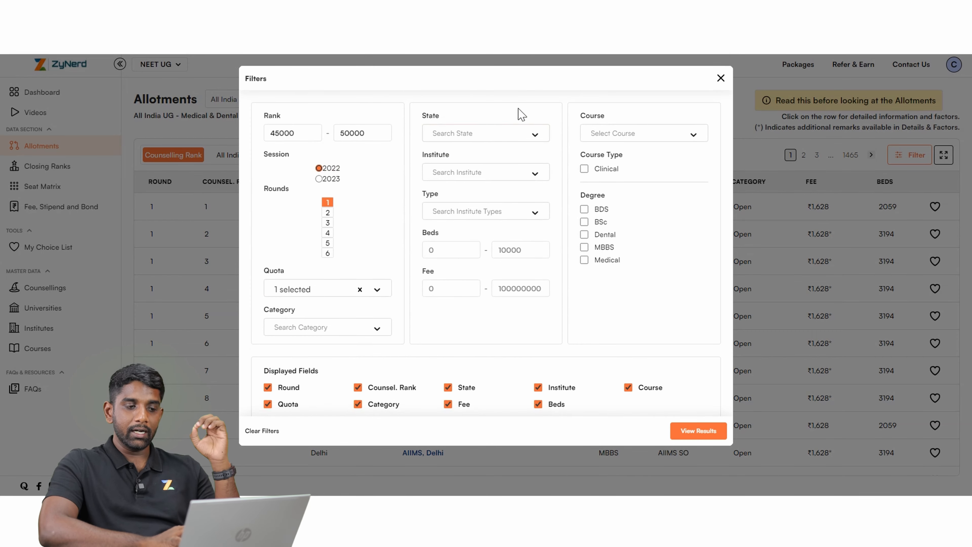
left_click(485, 171)
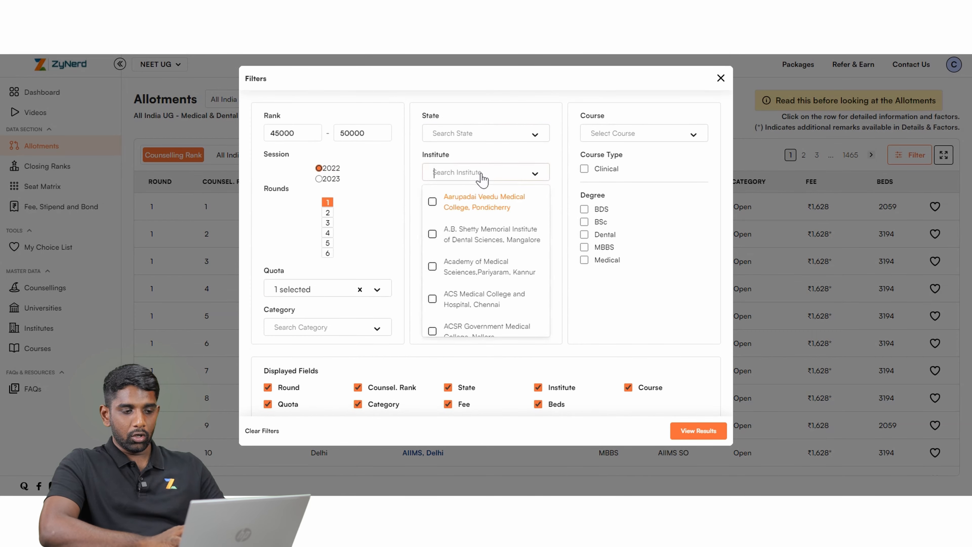
type("chenn")
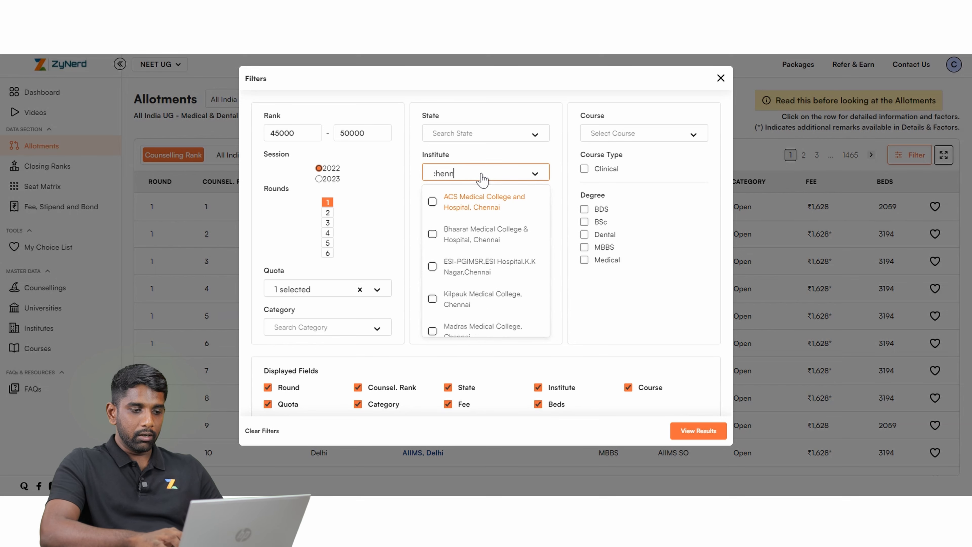
type("chennai")
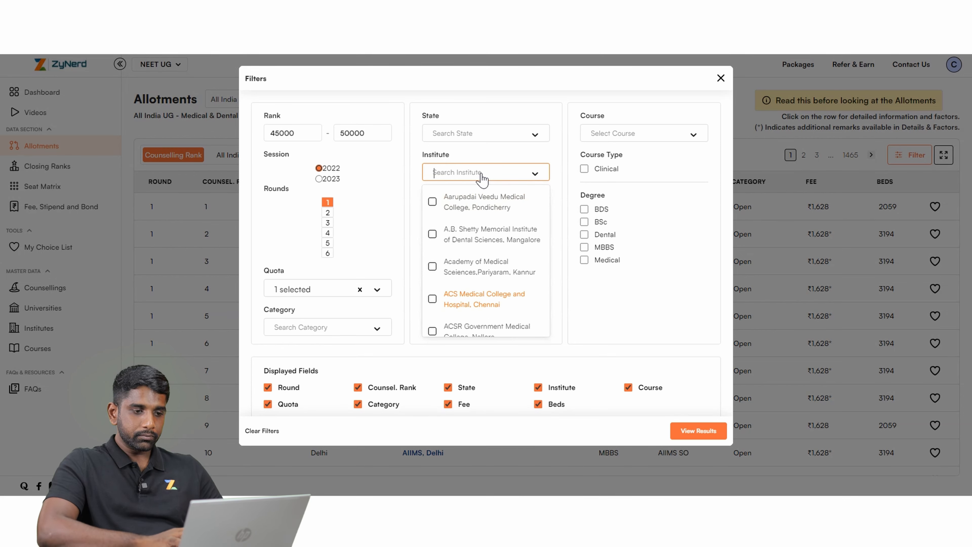
left_click(643, 133)
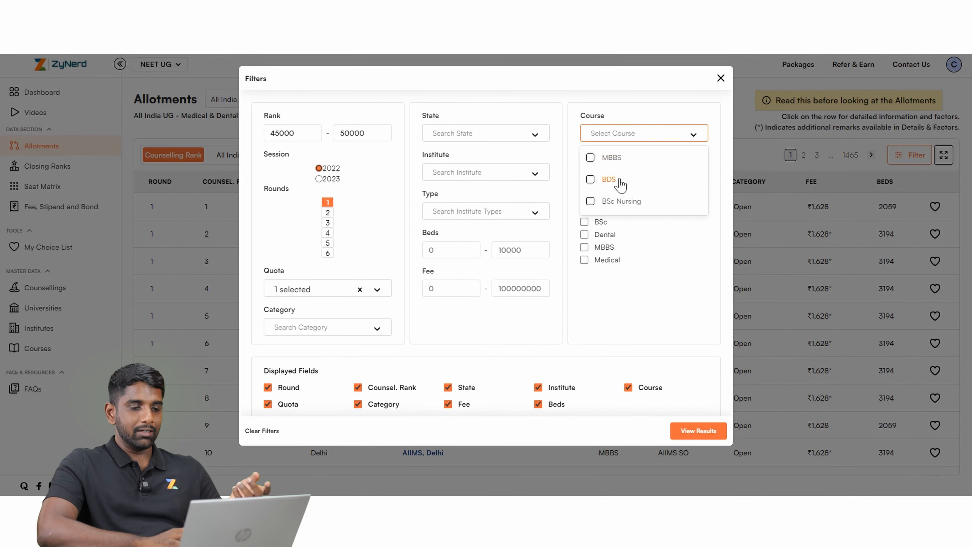
mouse_move(570, 168)
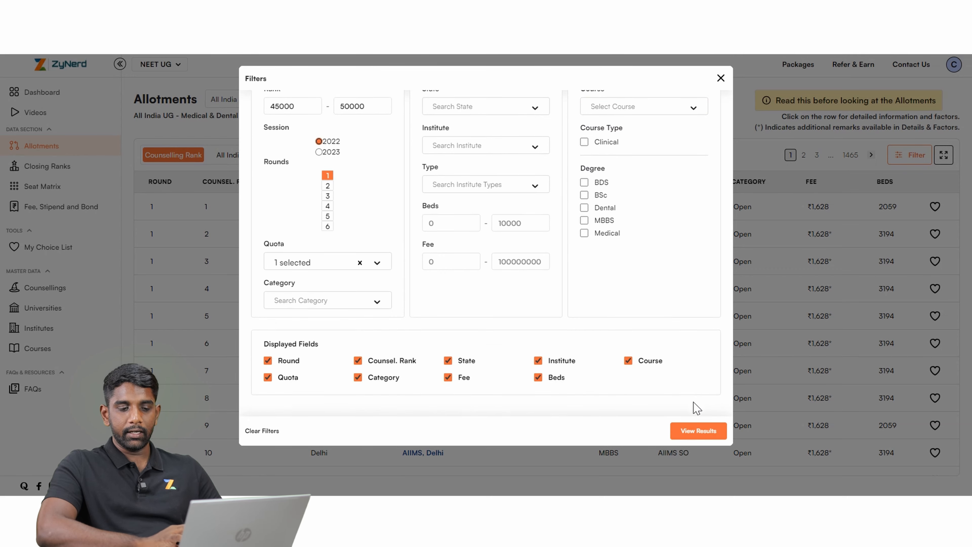
left_click(697, 430)
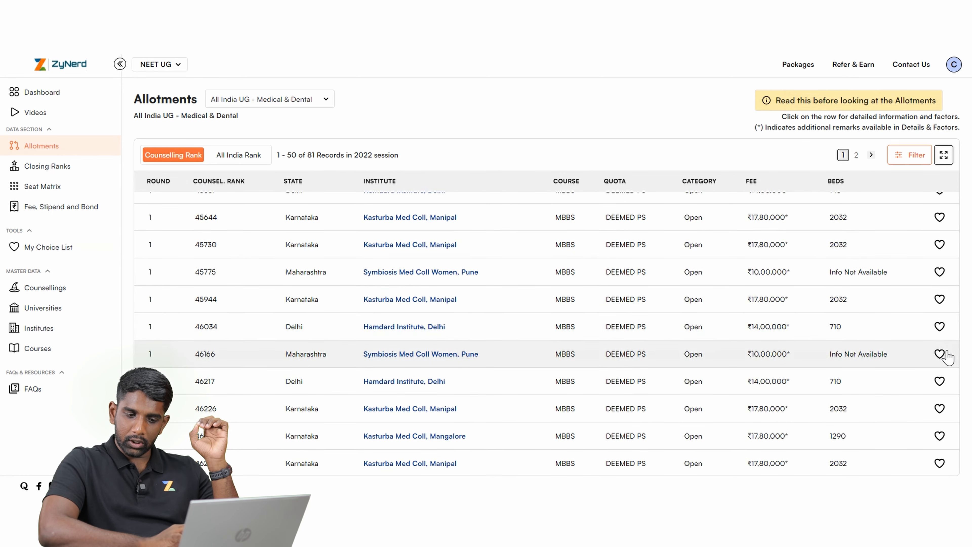
Add Symbiosis Med Coll Women, Pune as a choice and go to the saved choice lists
left_click(939, 354)
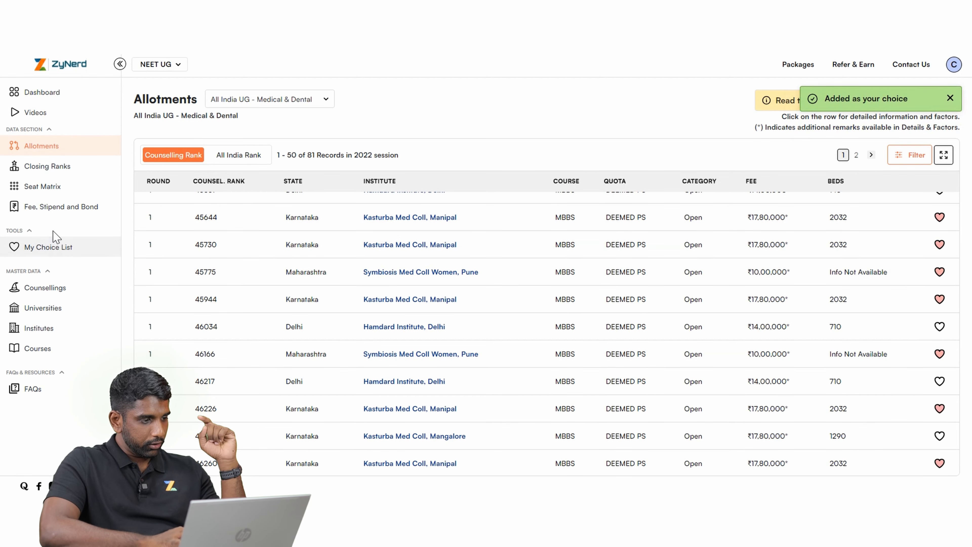
left_click(47, 246)
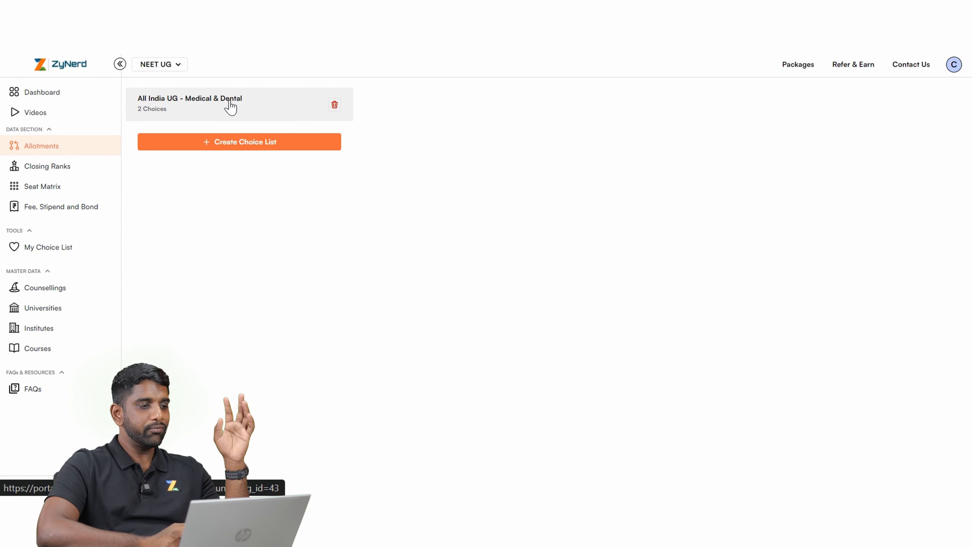
Open the All India UG - Medical & Dental choice list with its two saved colleges
left_click(188, 104)
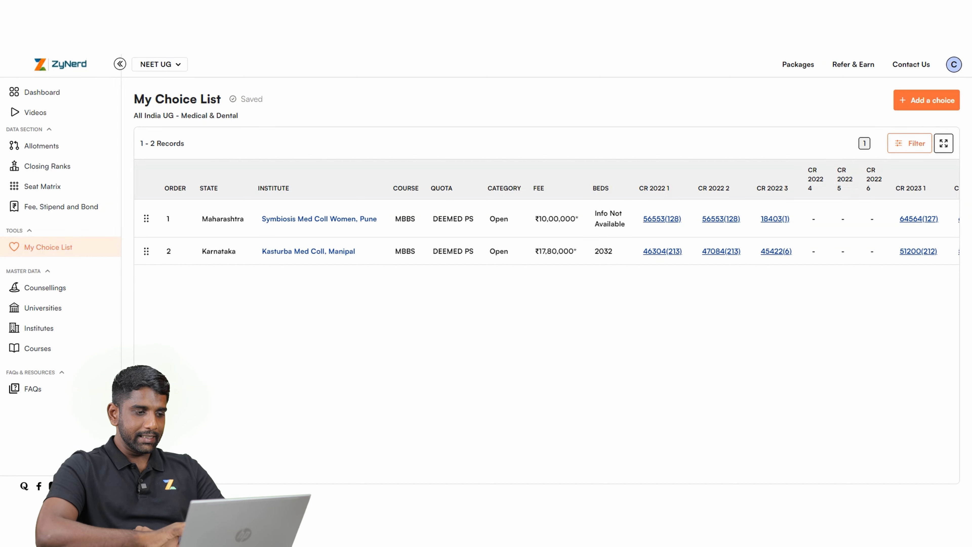
mouse_move(395, 309)
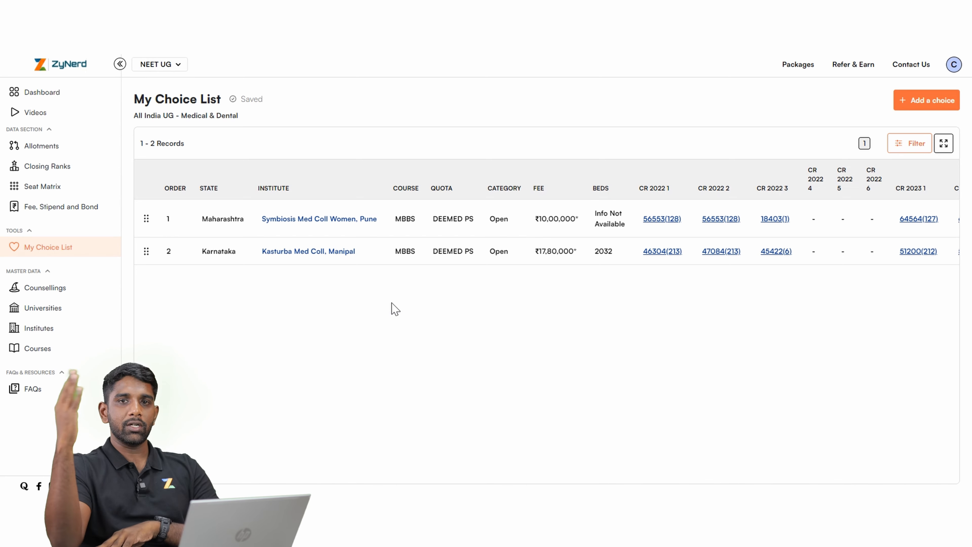
mouse_move(112, 129)
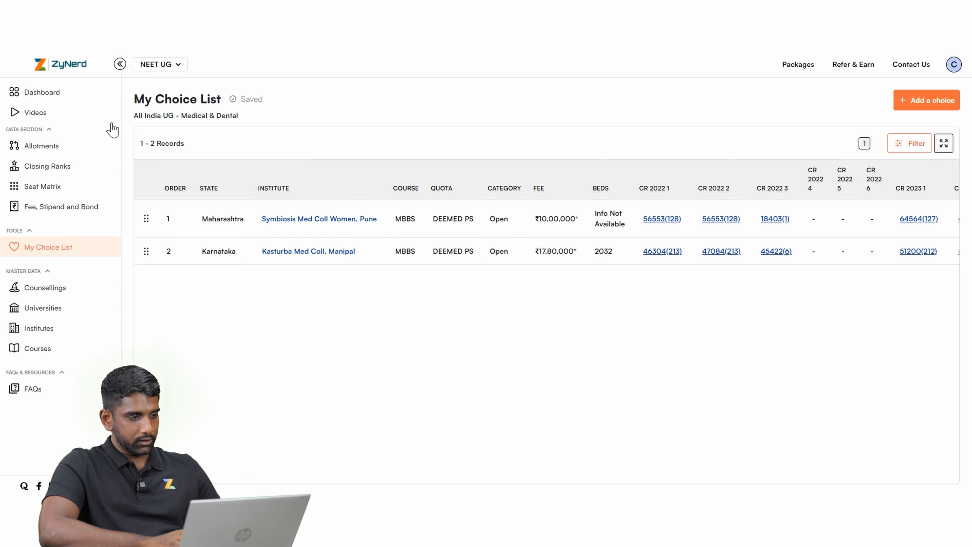
Open Closing Ranks for the Central All India UG - Medical & Dental counselling
left_click(47, 165)
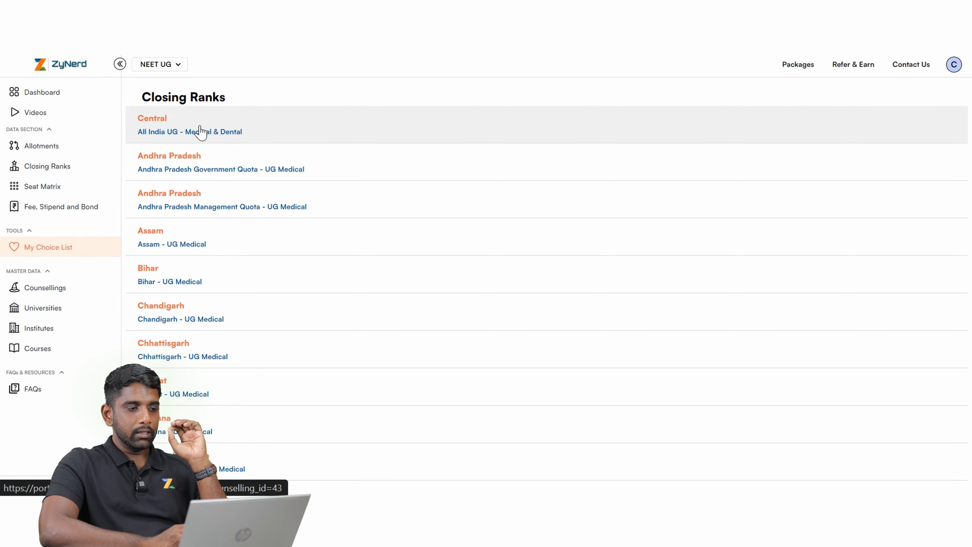
left_click(189, 131)
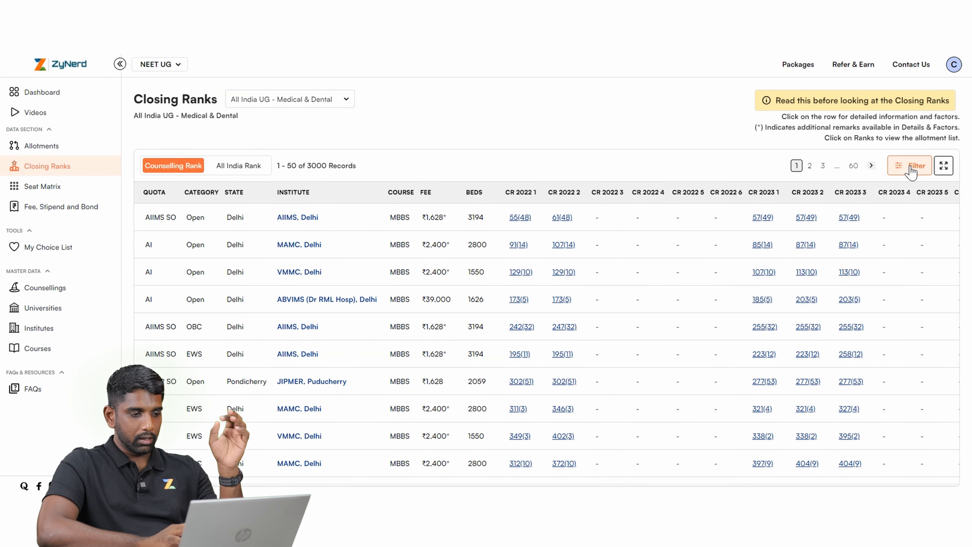
Set the closing-rank filter range to ranks 45000–50000
left_click(912, 166)
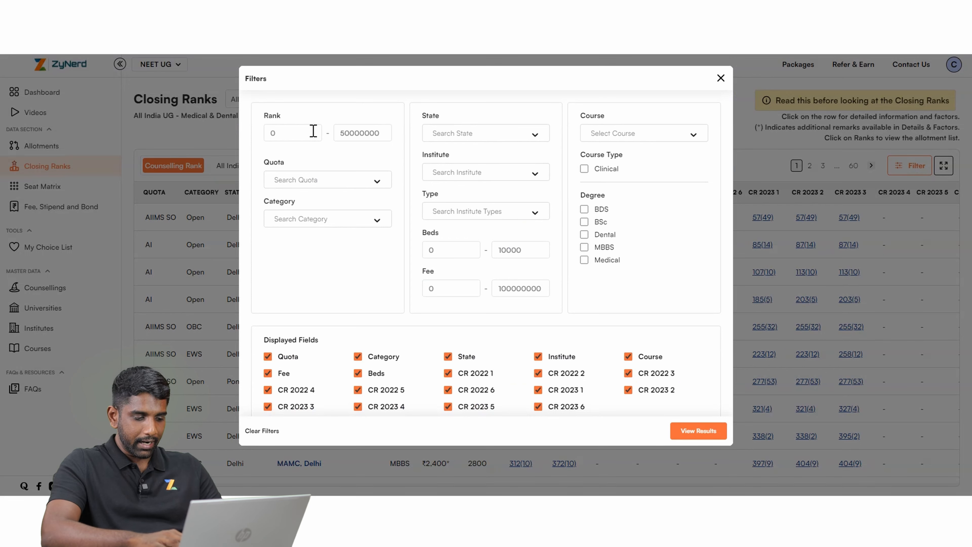
type("45000")
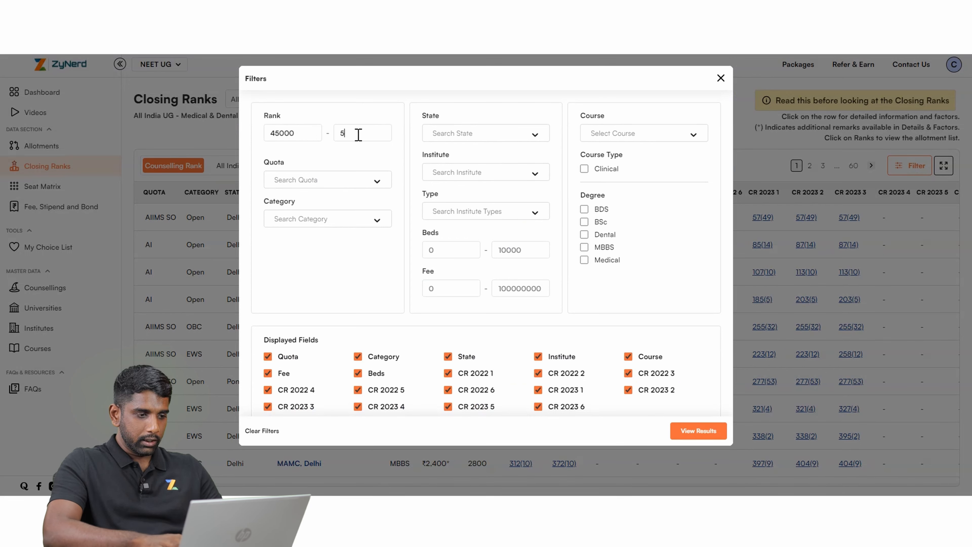
type("0000")
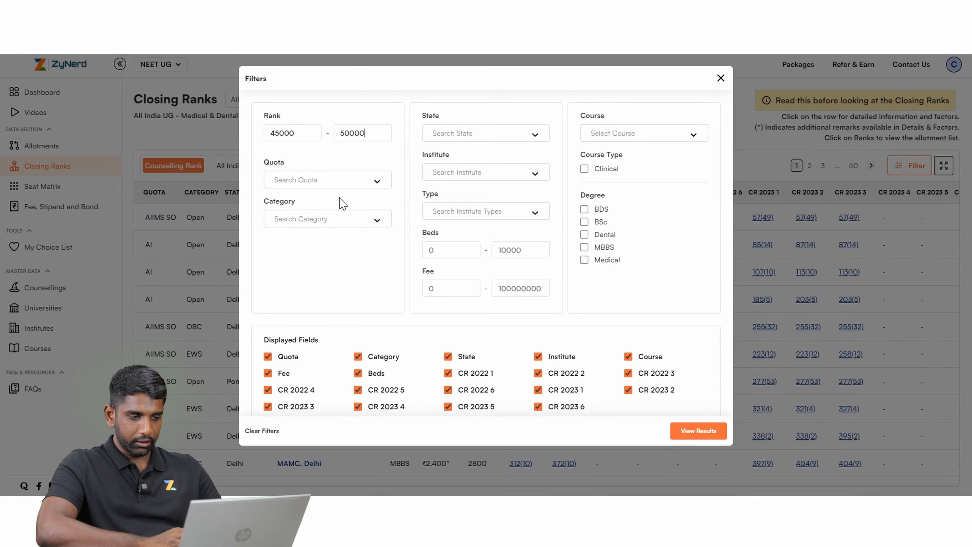
Choose one quota and tick a second state in the State filter
left_click(327, 179)
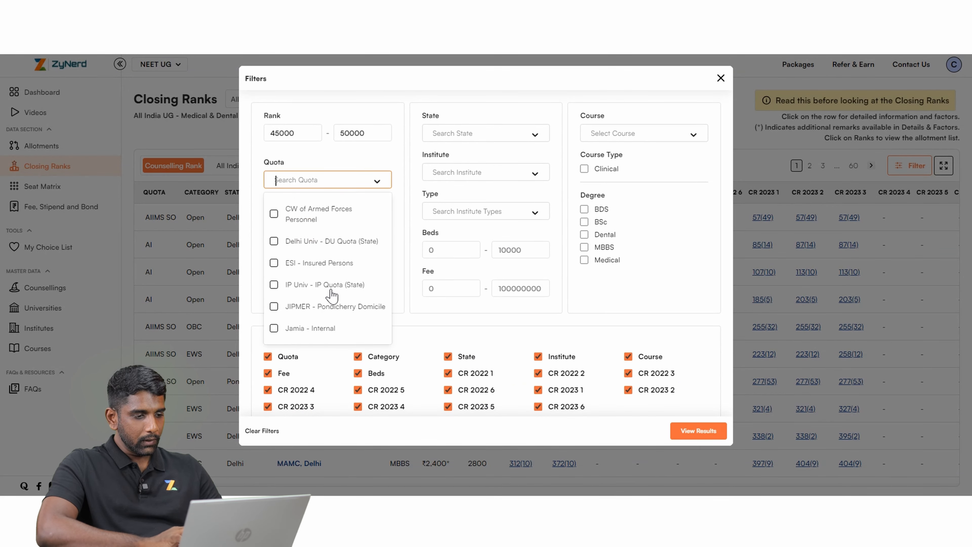
scroll("down", 3)
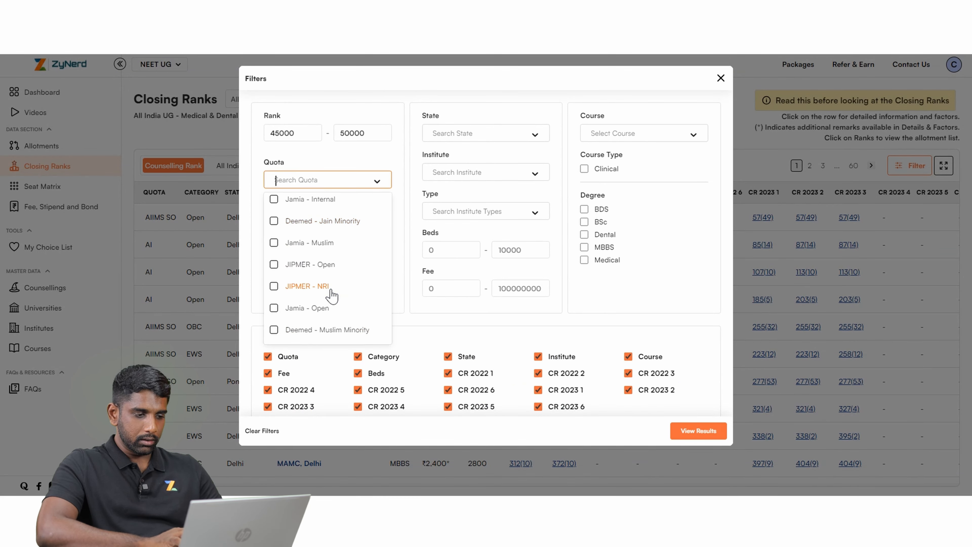
scroll("down", 3)
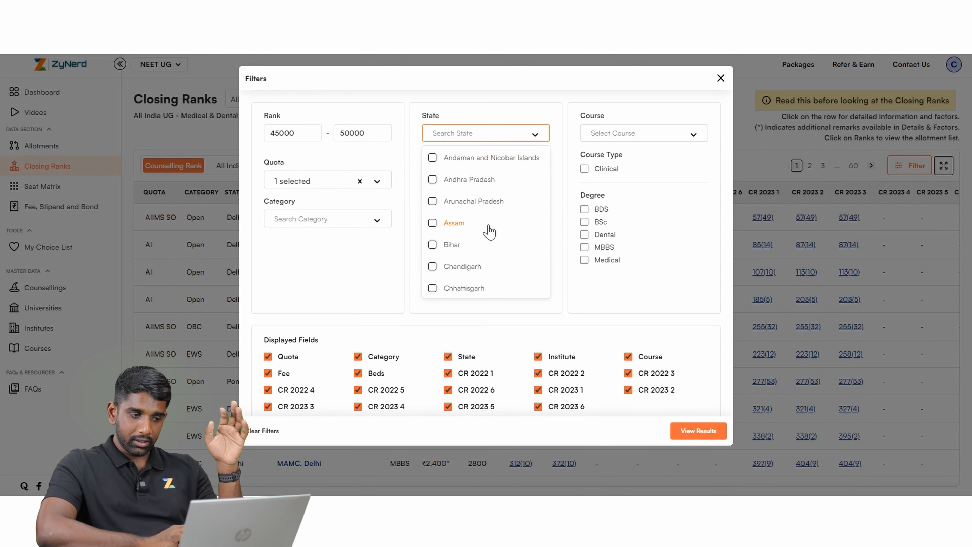
scroll("down", 3)
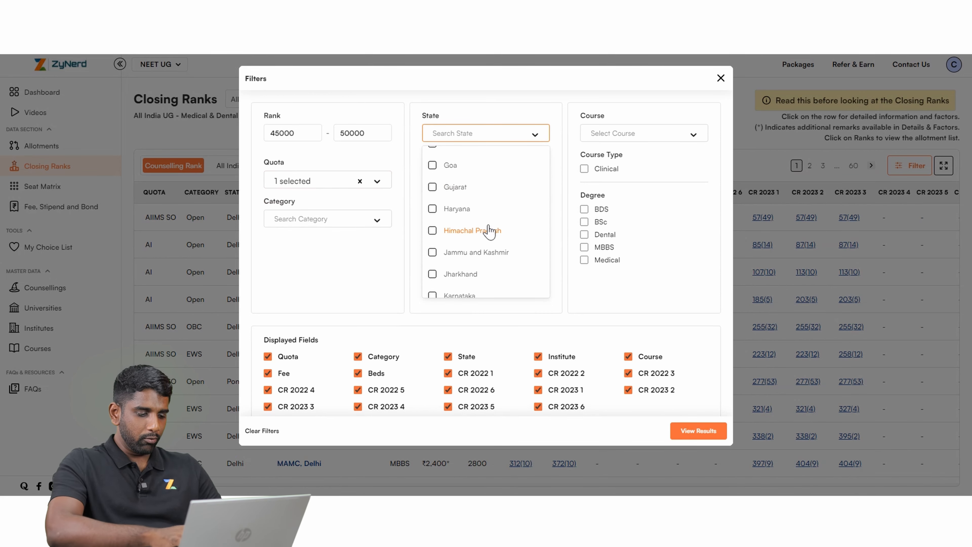
type("ta")
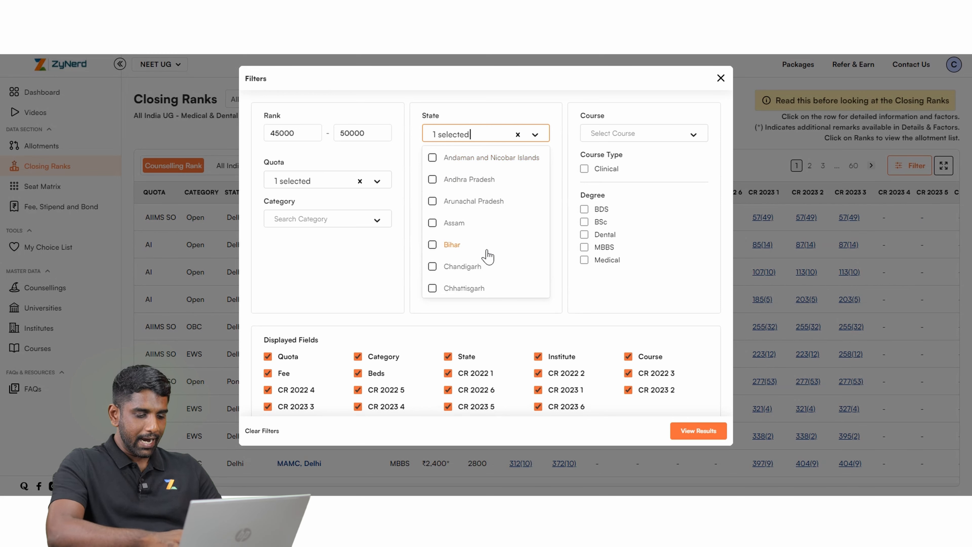
left_click(432, 244)
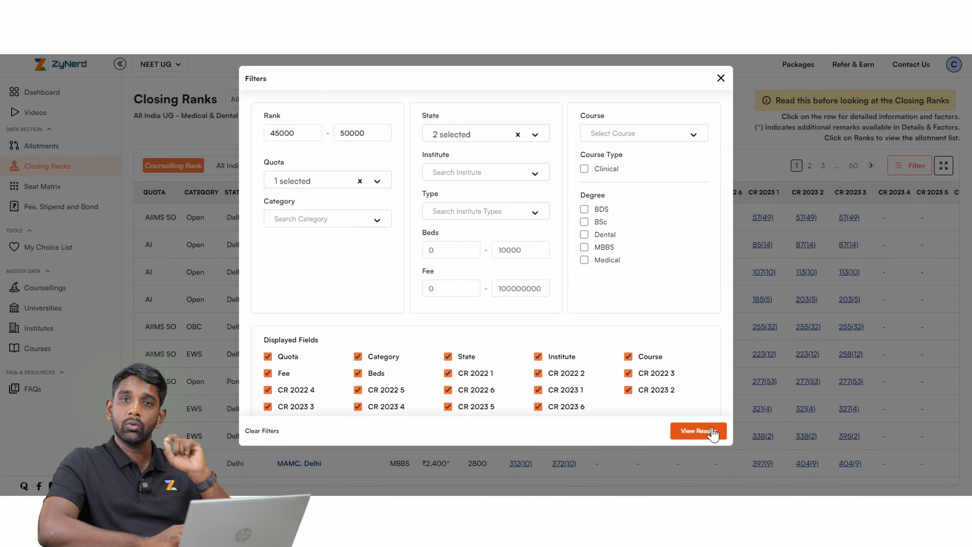
View the two filtered results and add Manipal Coll Dental, Mangalore to choices
left_click(698, 431)
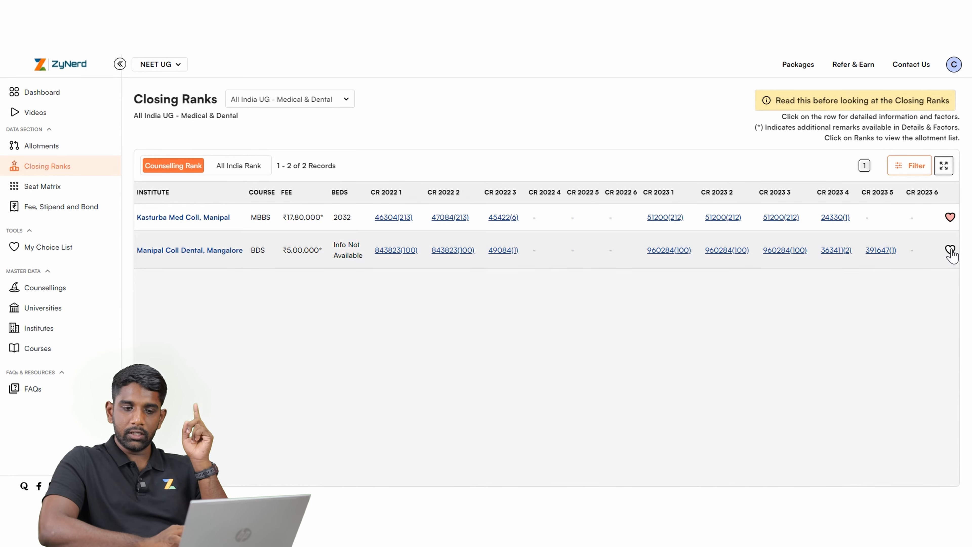
left_click(950, 251)
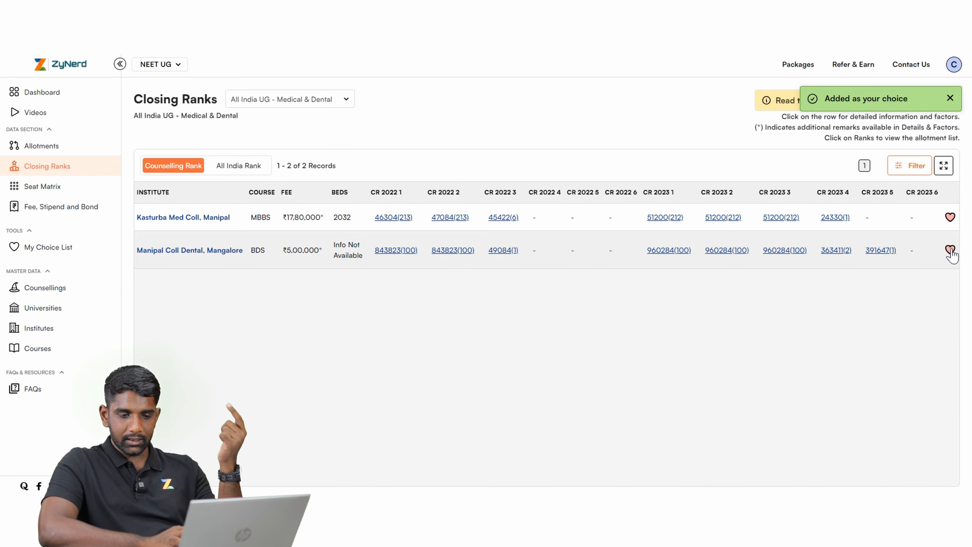
left_click(950, 250)
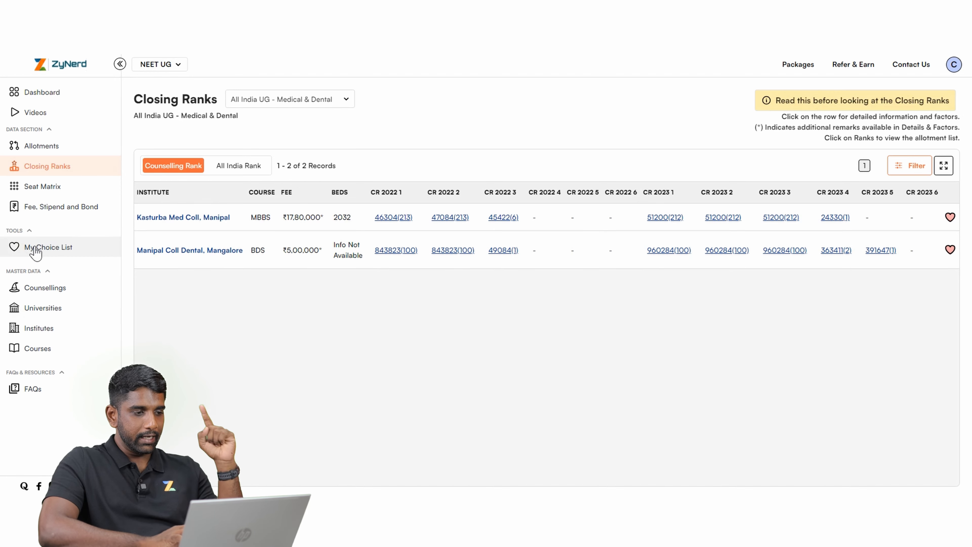
left_click(48, 247)
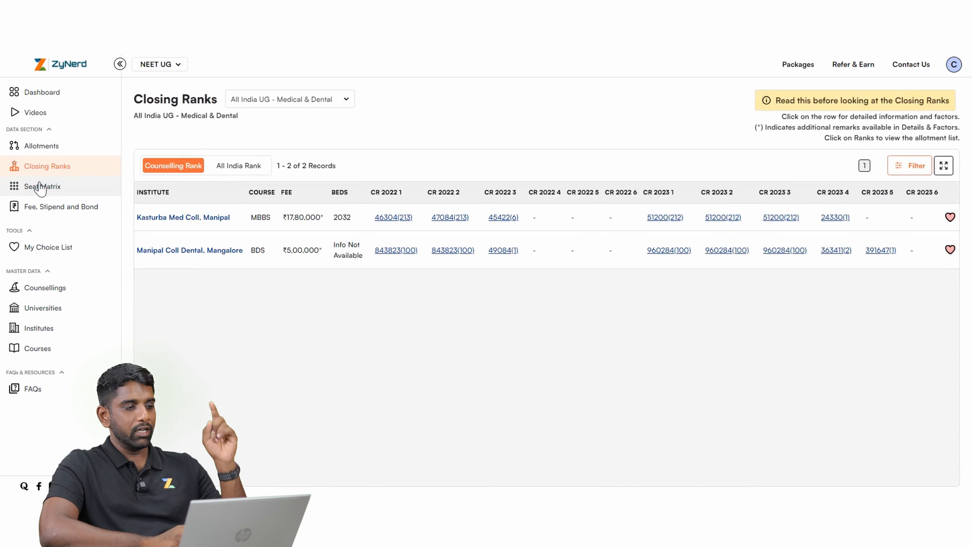
Show the Seat Matrix for All India UG - Medical & Dental under Central
left_click(42, 186)
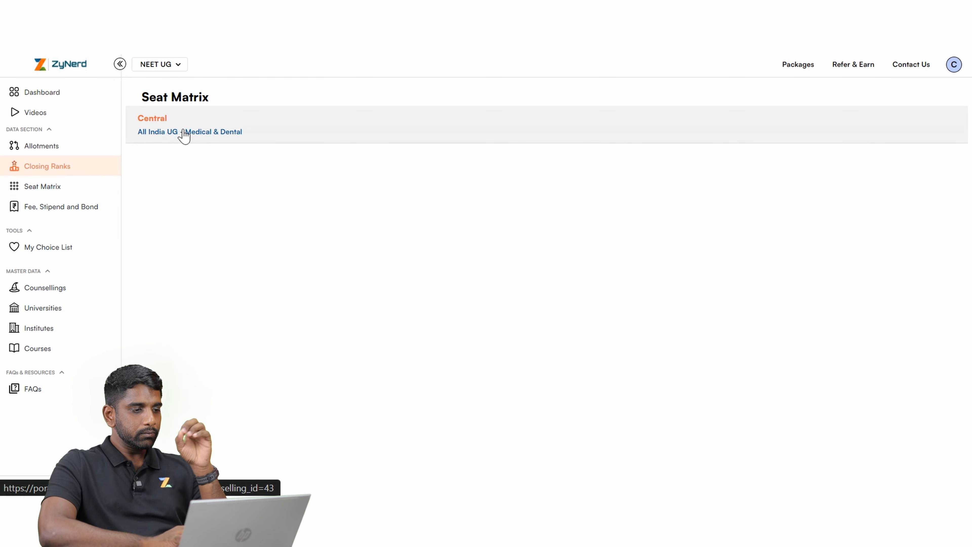
left_click(190, 132)
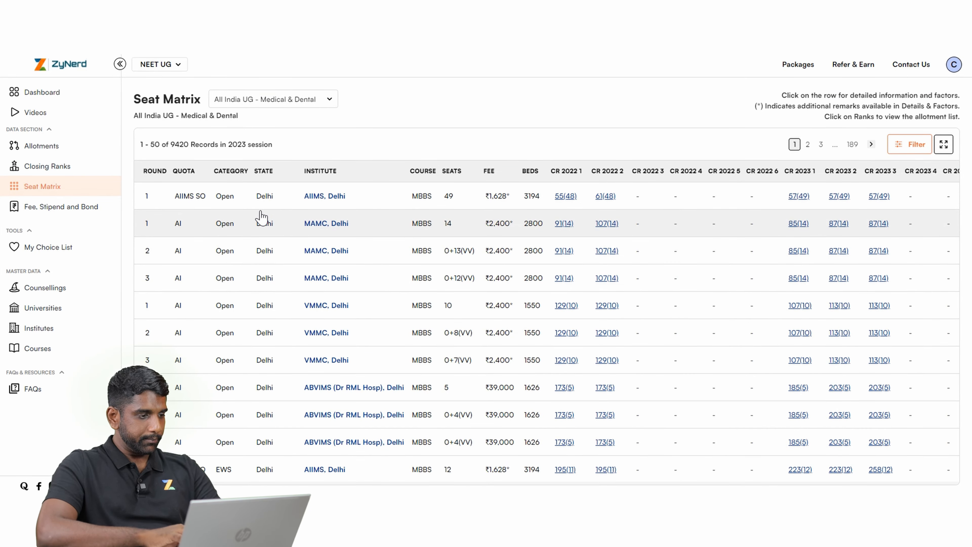
Show the Fee, Stipend and Bond records for All India UG - Medical & Dental
left_click(61, 206)
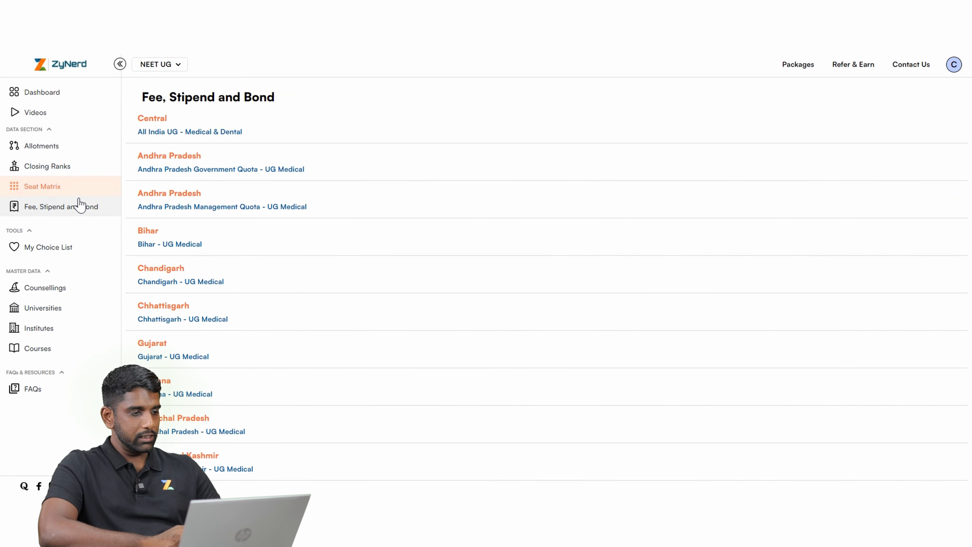
left_click(189, 132)
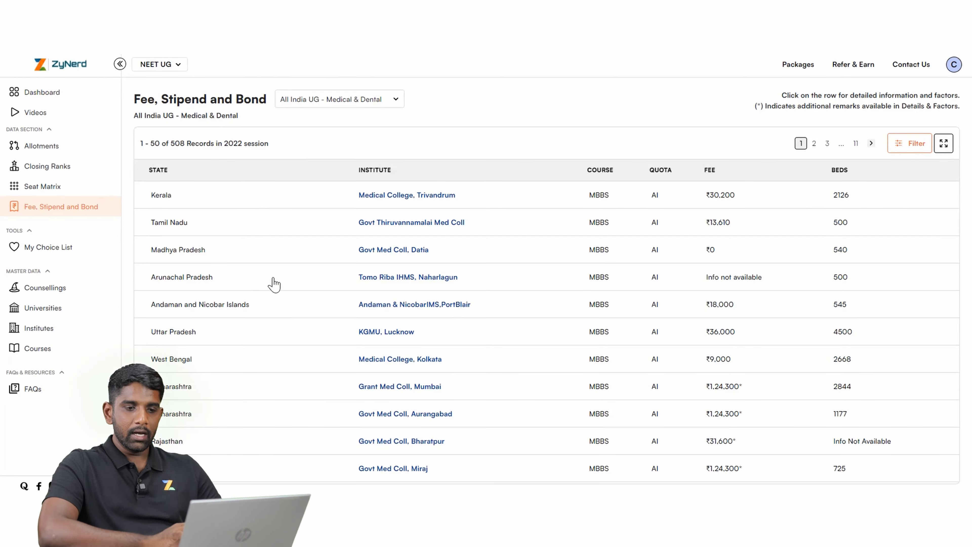
mouse_move(916, 160)
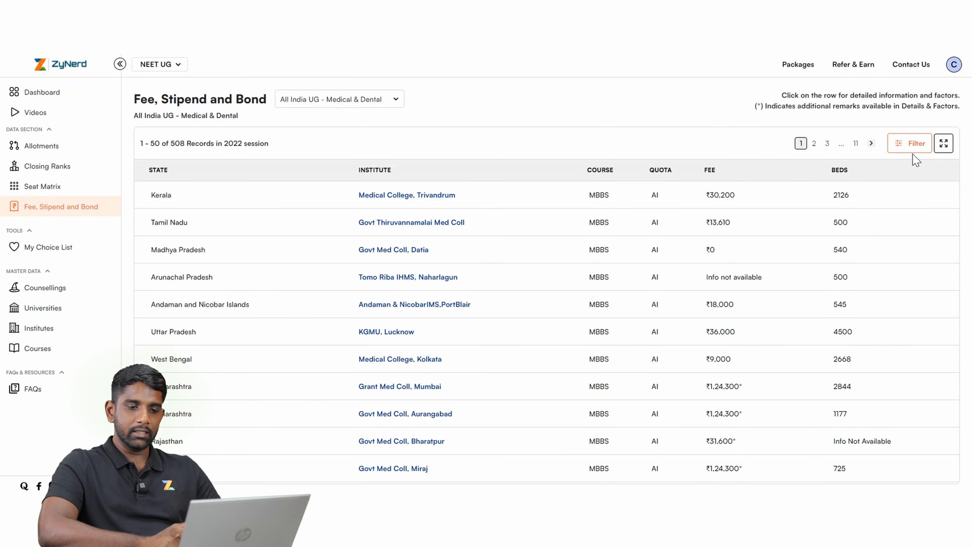
left_click(909, 144)
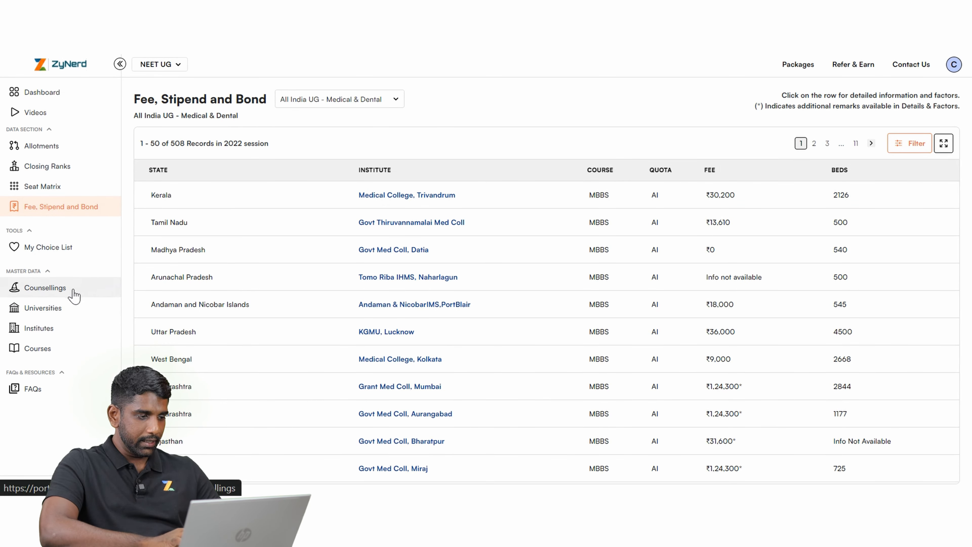
Browse the Universities, Institutes, Counsellings and FAQs pages, then return to the dashboard
left_click(42, 308)
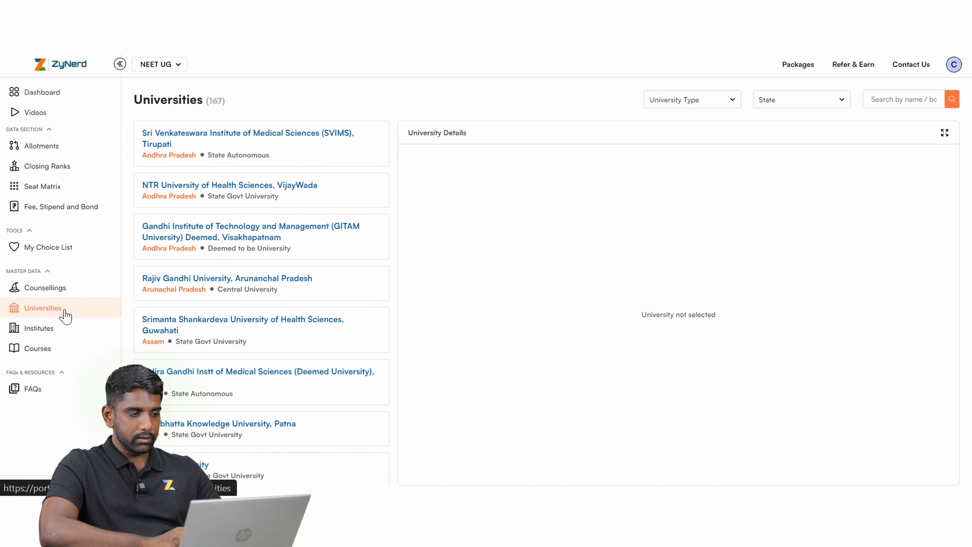
left_click(38, 328)
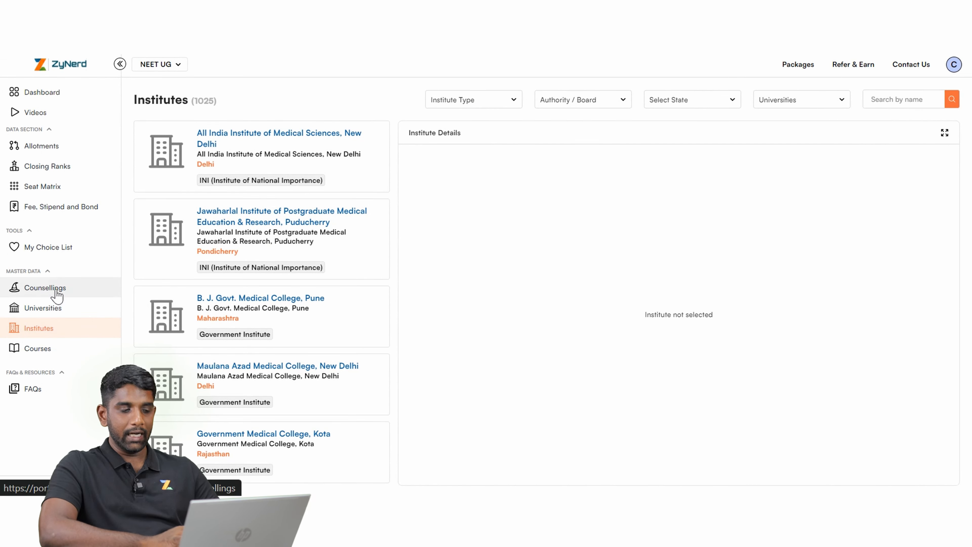
left_click(44, 287)
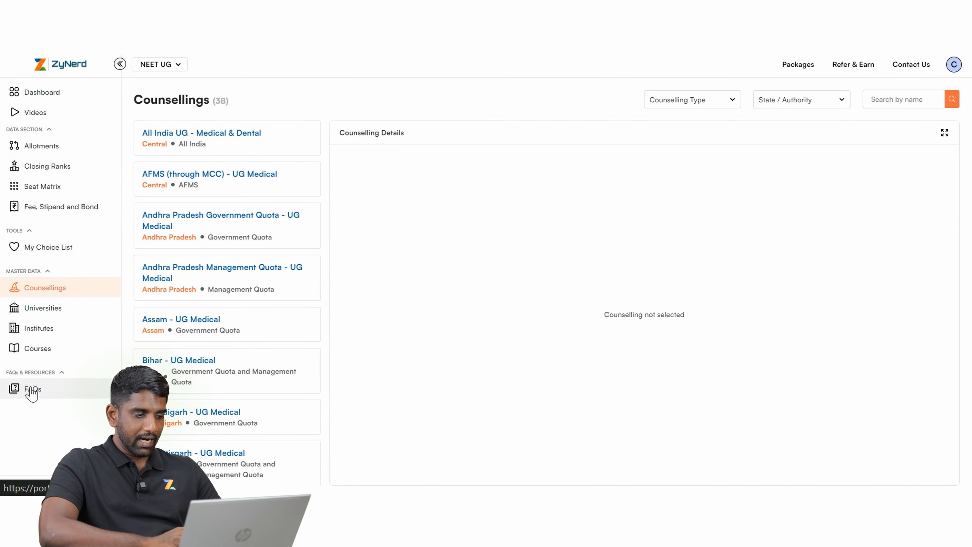
left_click(32, 389)
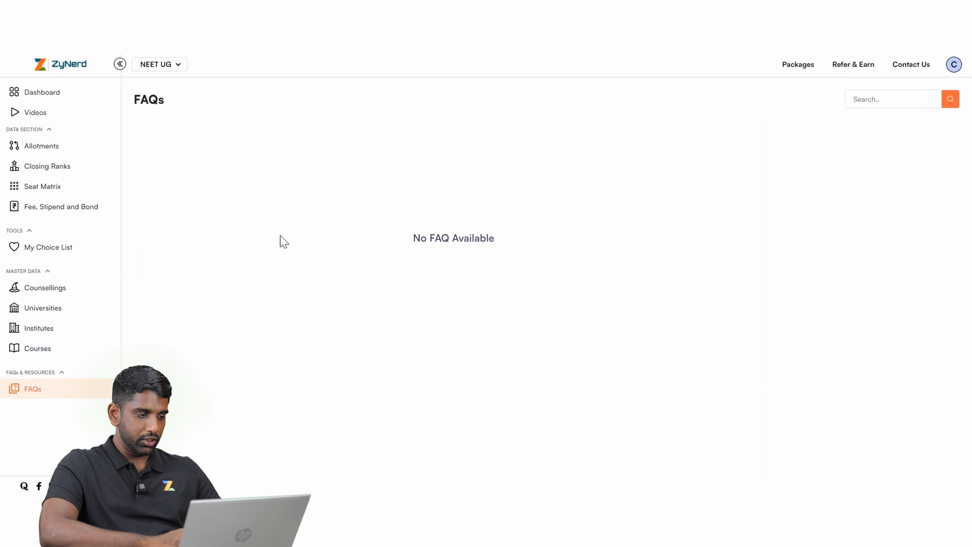
mouse_move(310, 341)
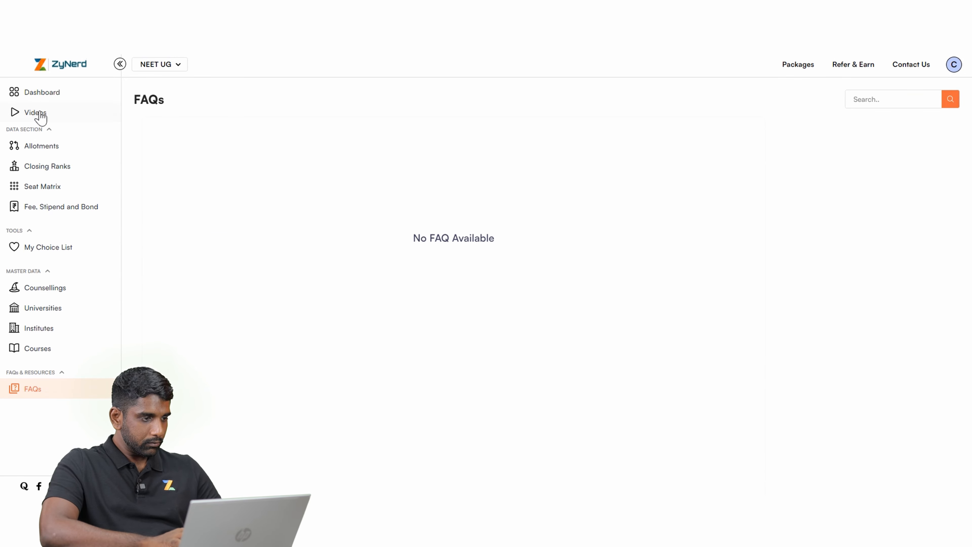
left_click(41, 91)
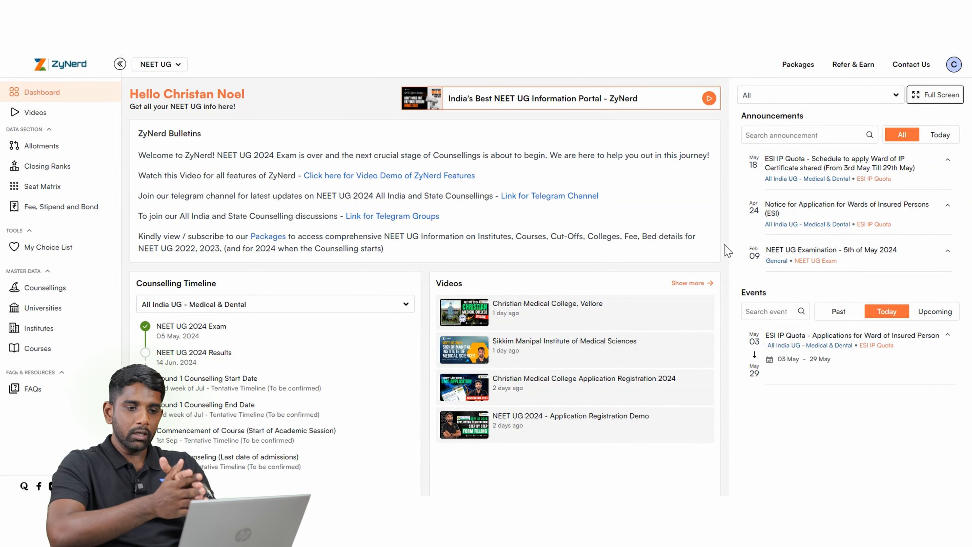
mouse_move(798, 64)
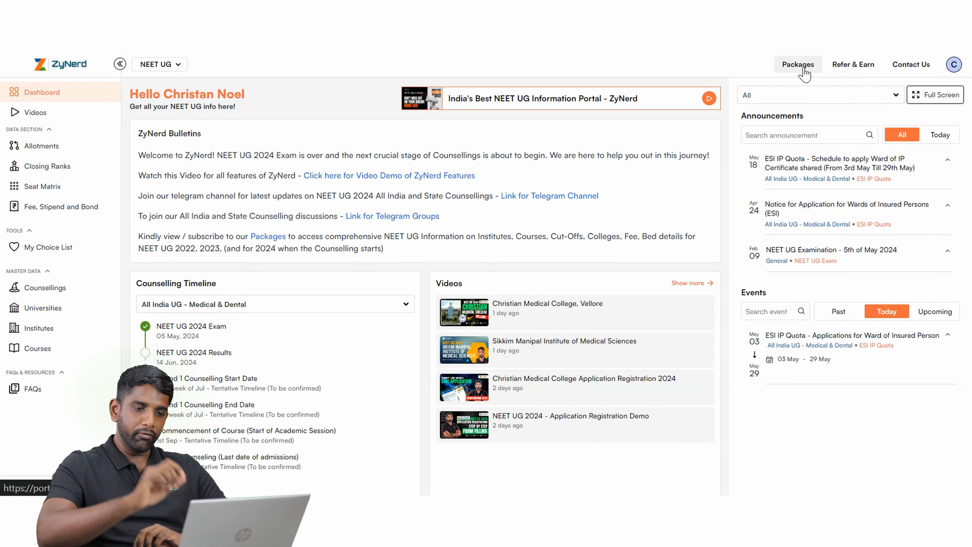
left_click(798, 64)
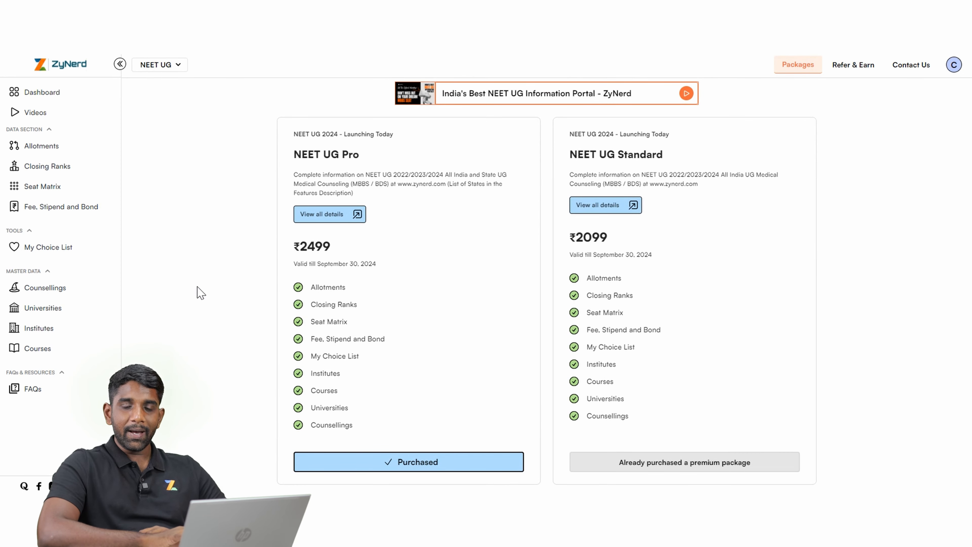
mouse_move(240, 270)
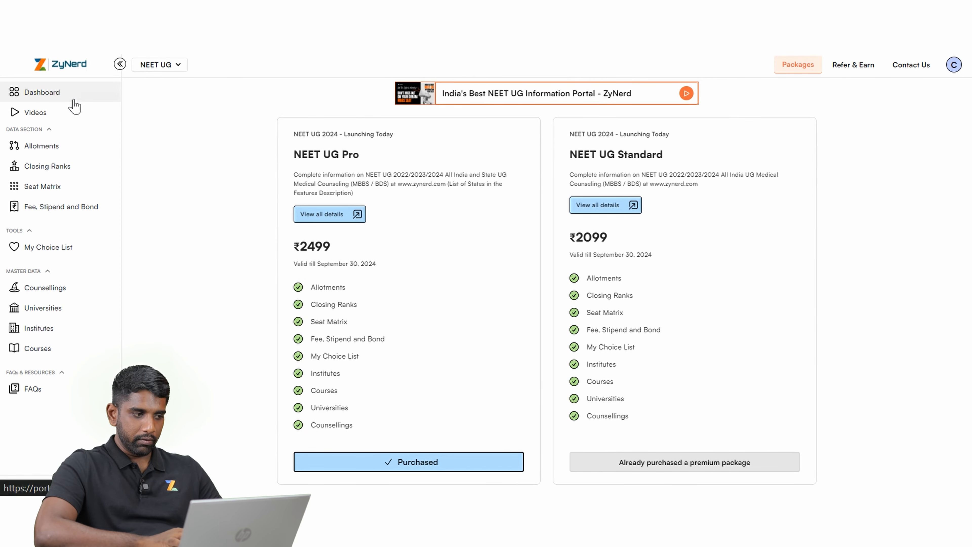
left_click(42, 91)
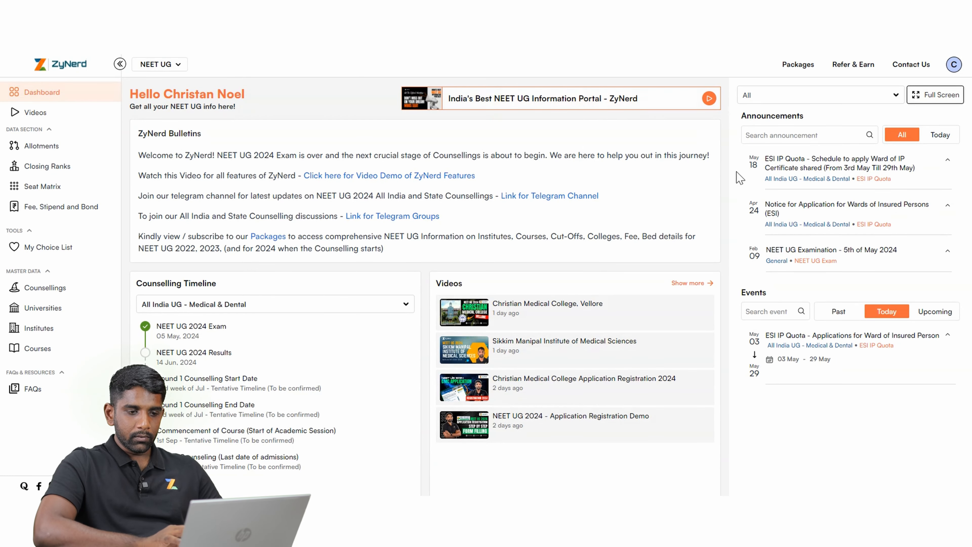
mouse_move(733, 179)
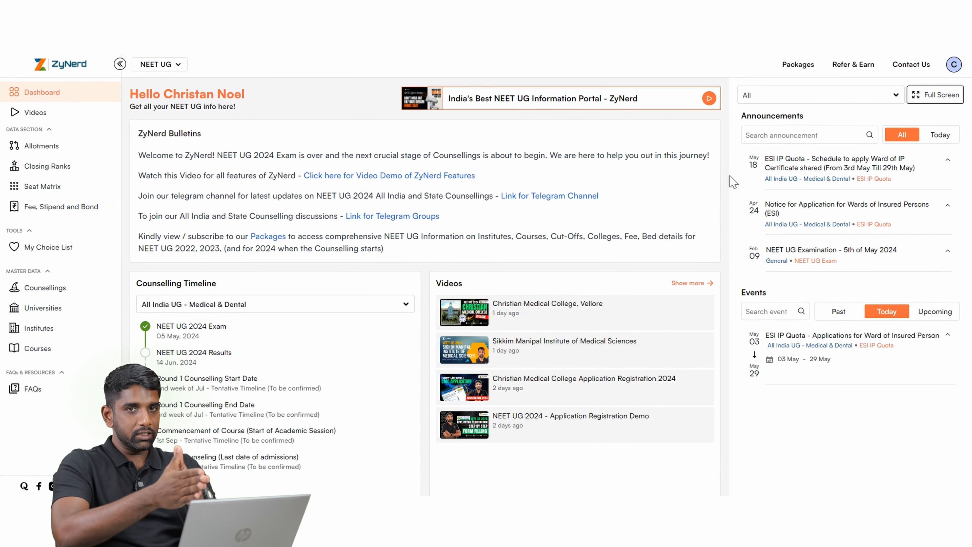